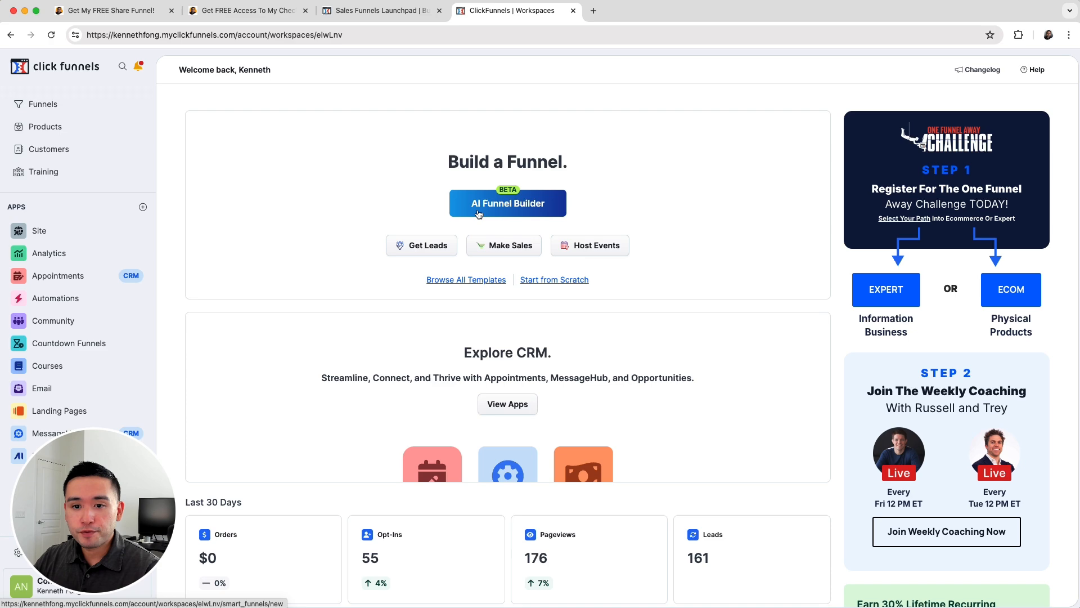
Close the AI funnel setup and view the Marketing Tools Checklist opt-in page tab.
{"action": "left_click", "coordinate": [507, 202]}
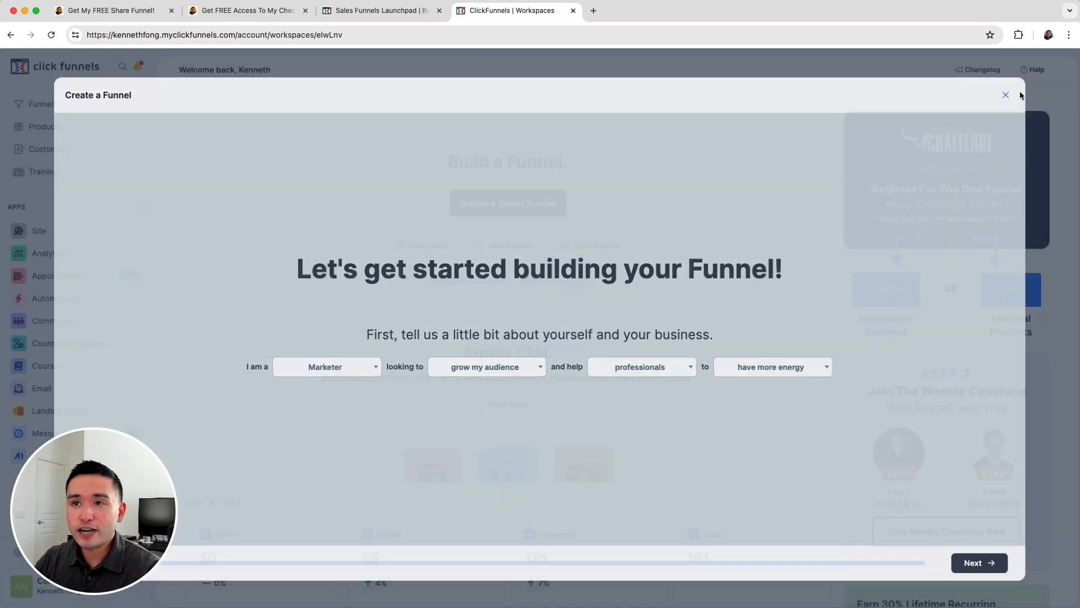
{"action": "left_click", "coordinate": [1006, 94]}
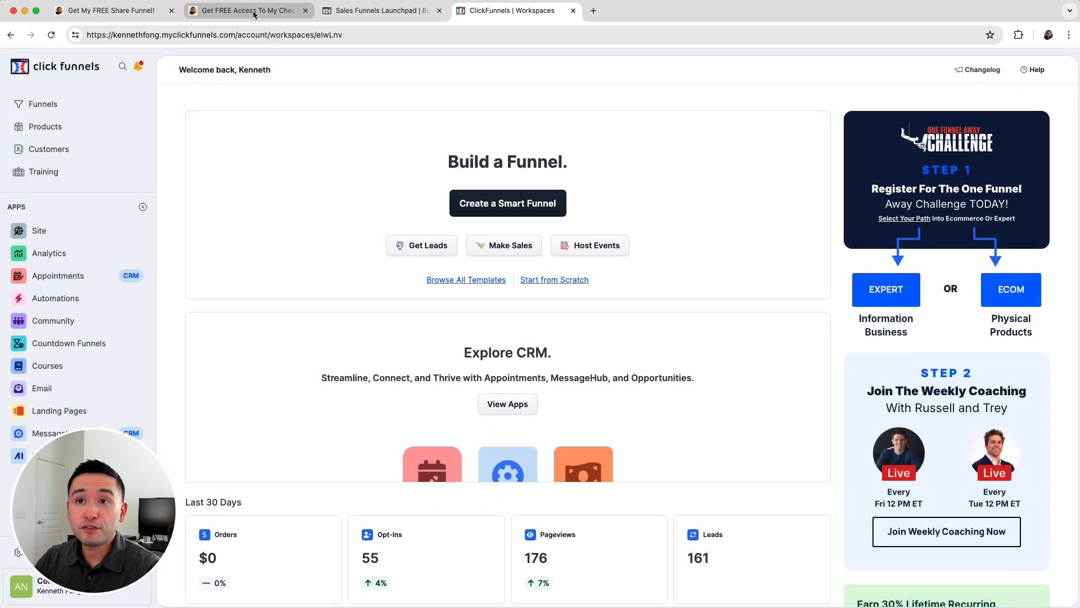
{"action": "left_click", "coordinate": [245, 10]}
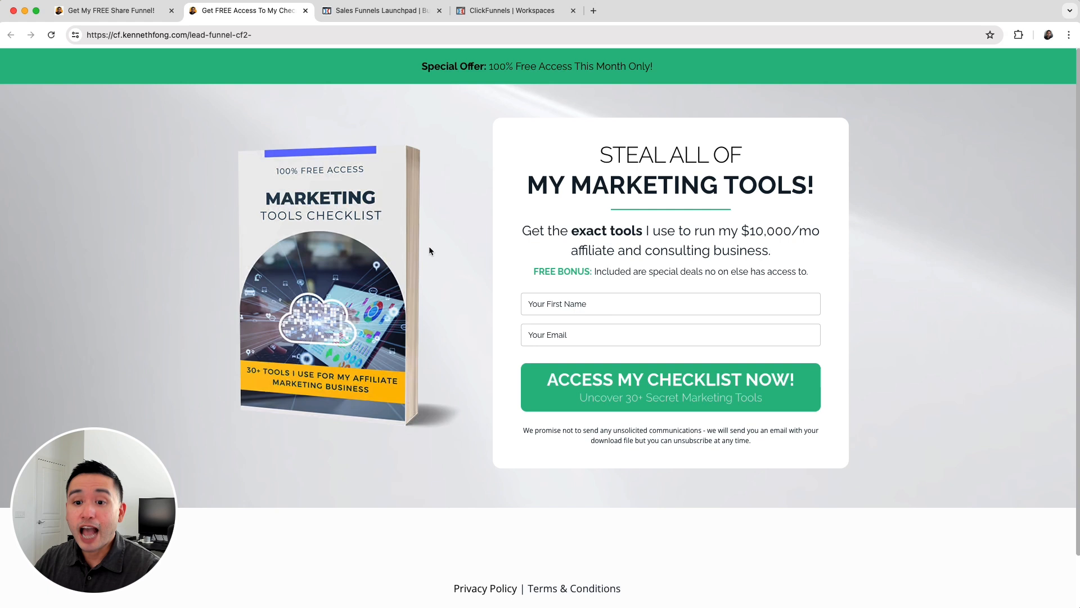
{"action": "mouse_move", "coordinate": [491, 280]}
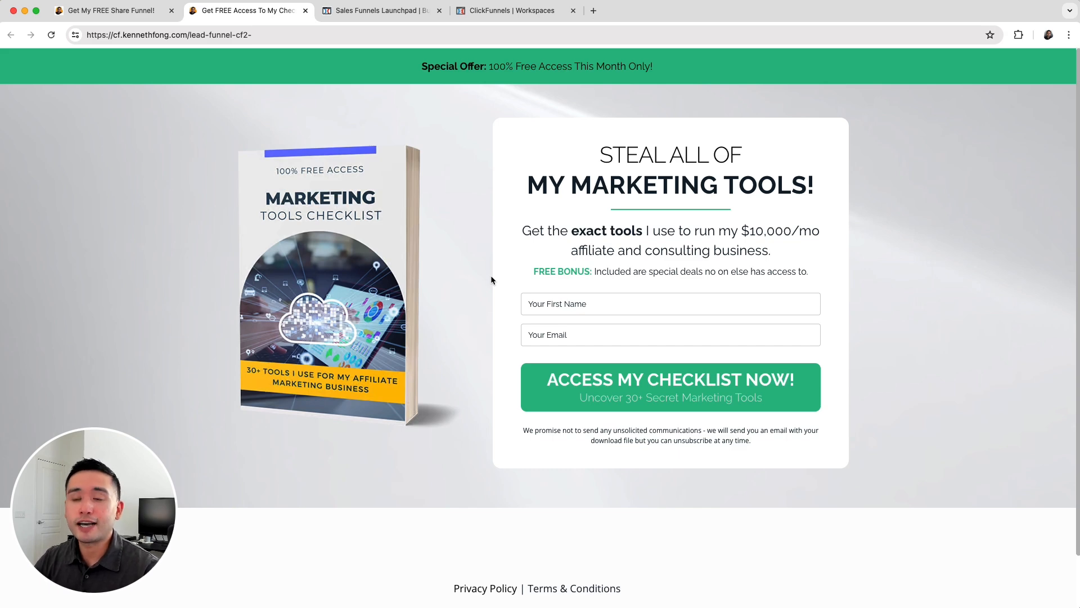
{"action": "mouse_move", "coordinate": [440, 273]}
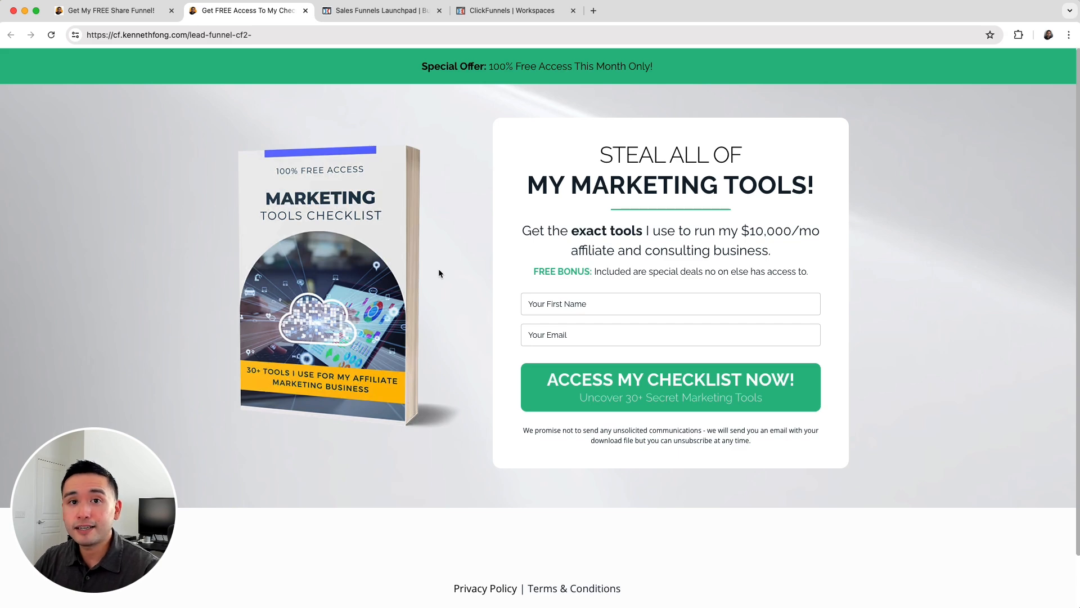
{"action": "mouse_move", "coordinate": [436, 275]}
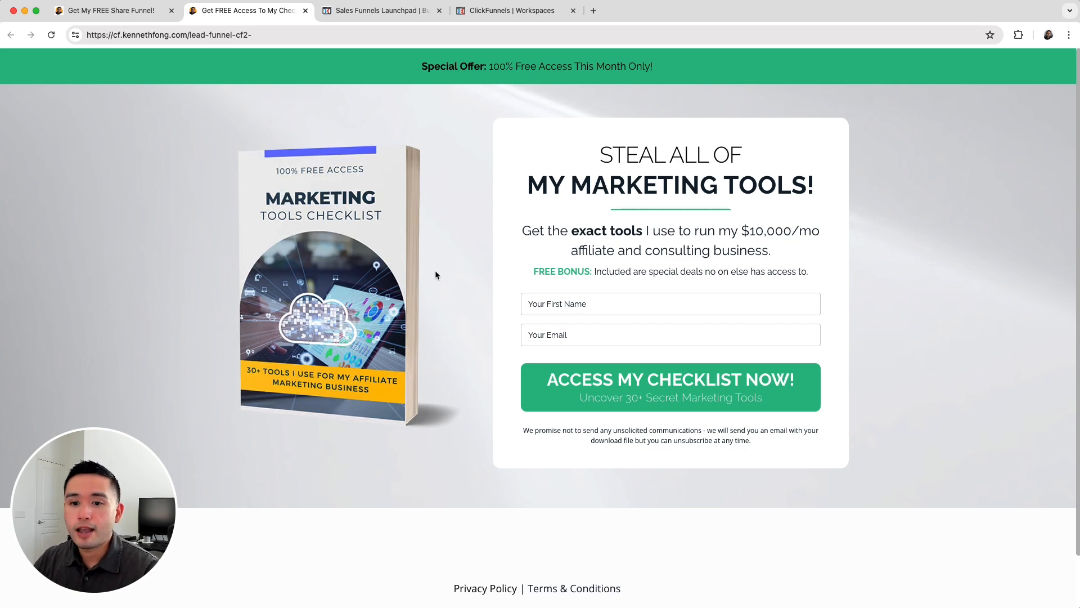
{"action": "left_click", "coordinate": [378, 10]}
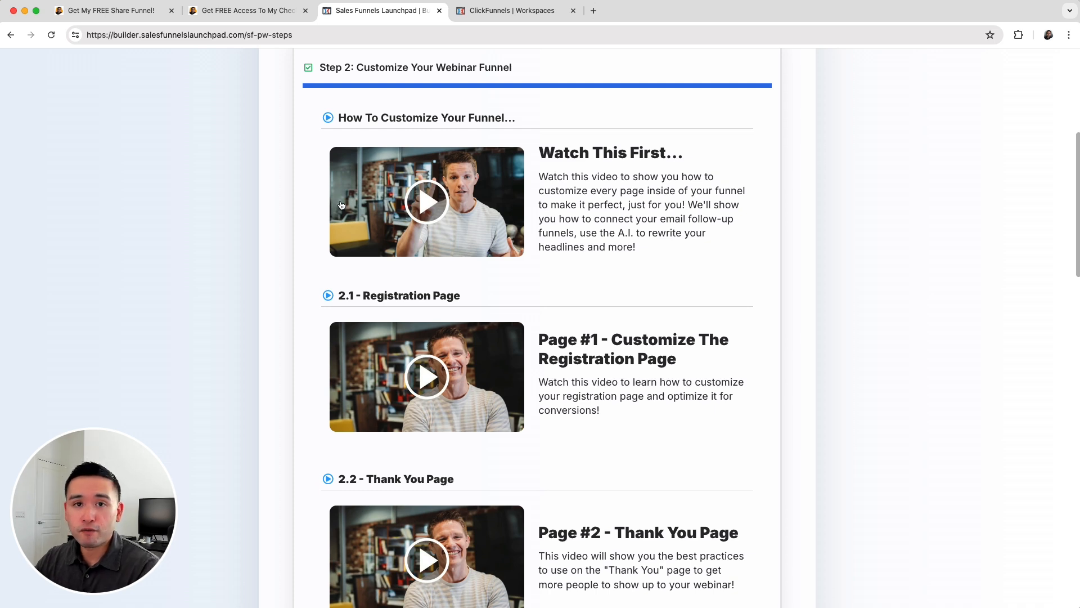
{"action": "mouse_move", "coordinate": [600, 185]}
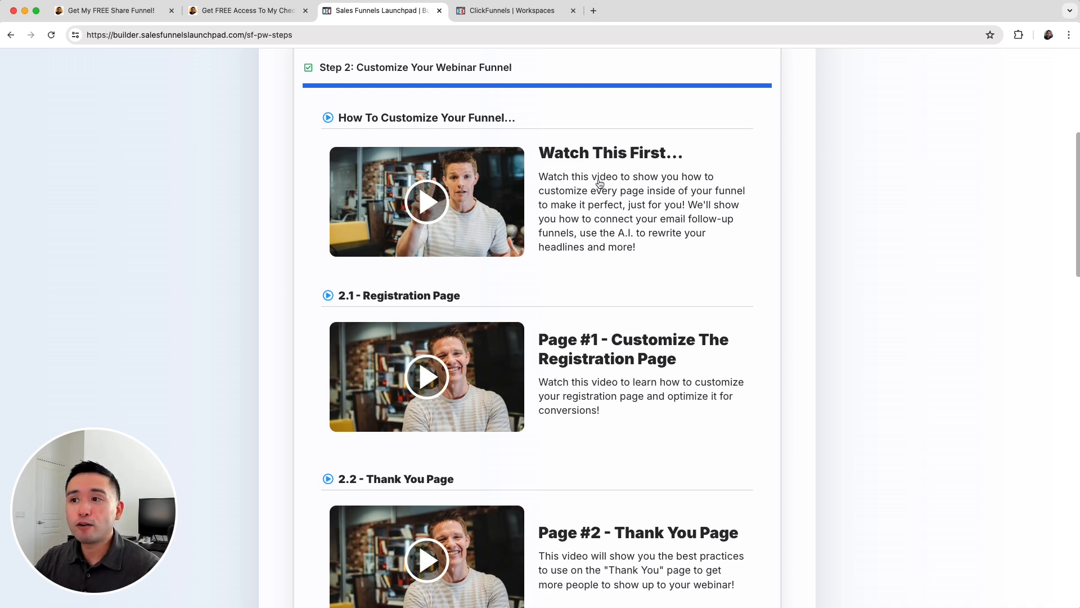
{"action": "mouse_move", "coordinate": [580, 198]}
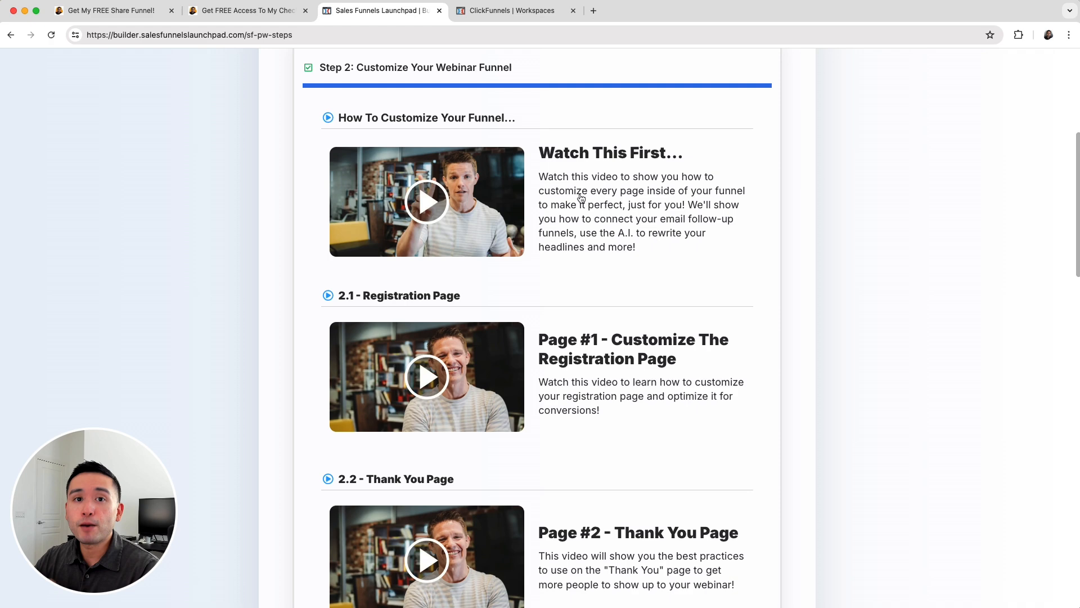
{"action": "scroll", "scroll_direction": "down", "scroll_amount": 3}
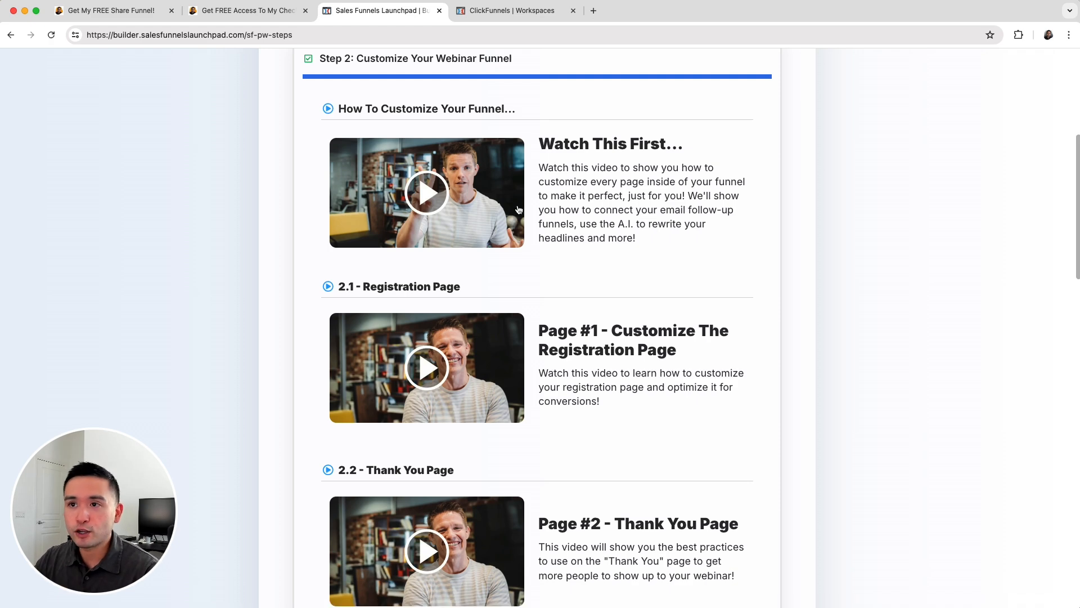
{"action": "scroll", "scroll_direction": "down", "scroll_amount": 3}
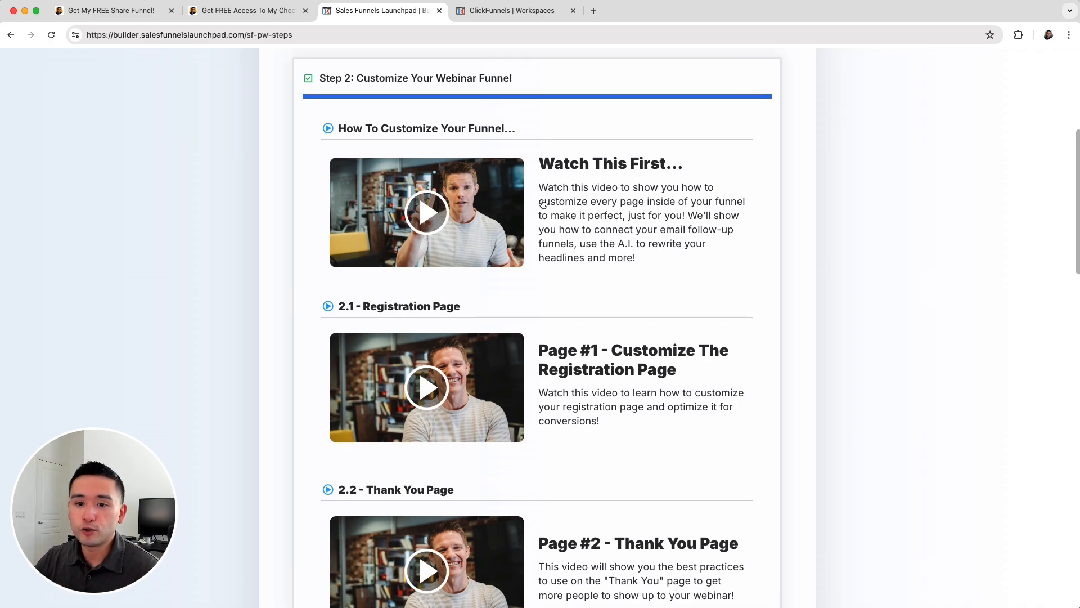
{"action": "scroll", "scroll_direction": "down", "scroll_amount": 3}
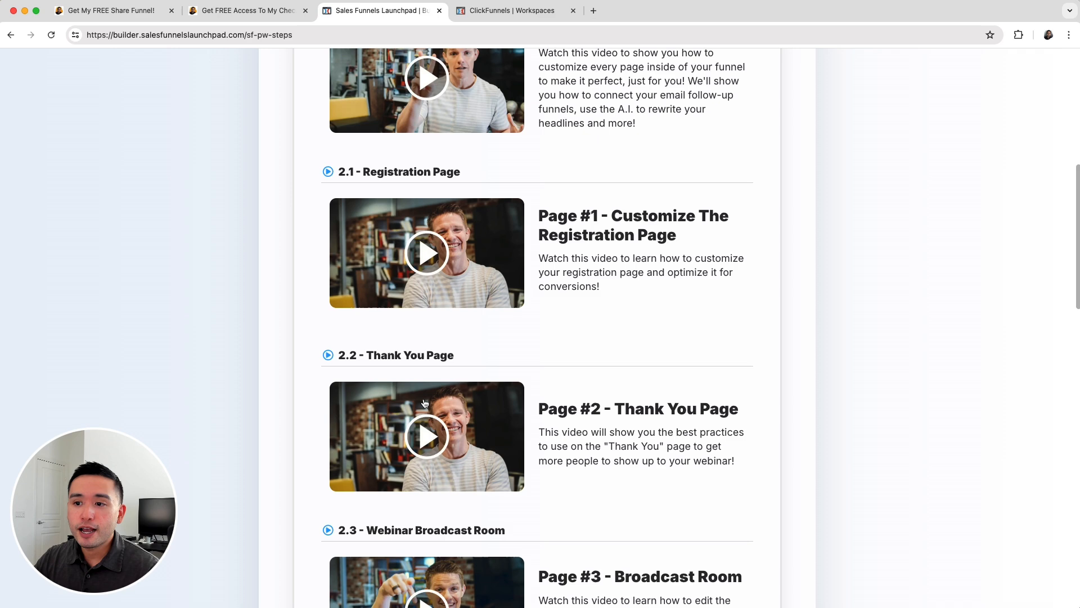
{"action": "scroll", "scroll_direction": "down", "scroll_amount": 3}
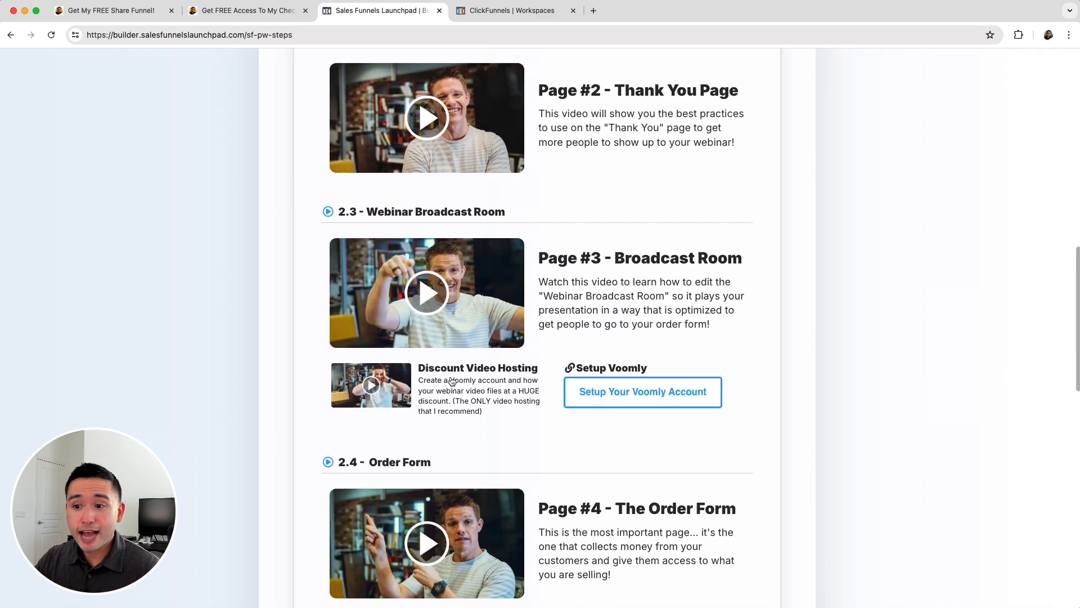
{"action": "scroll", "scroll_direction": "down", "scroll_amount": 3}
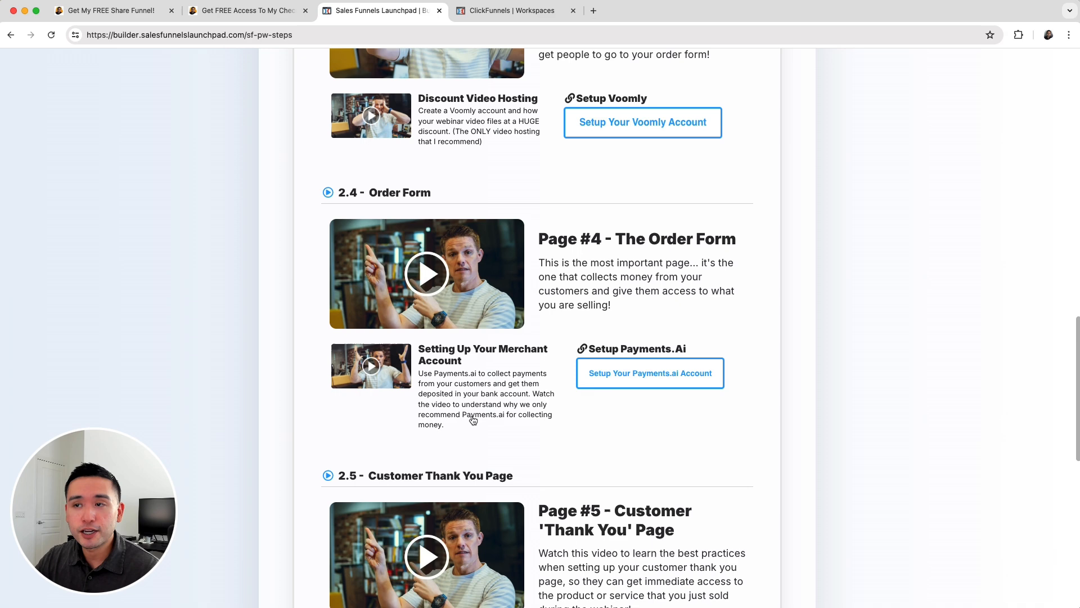
{"action": "scroll", "scroll_direction": "up", "scroll_amount": 3}
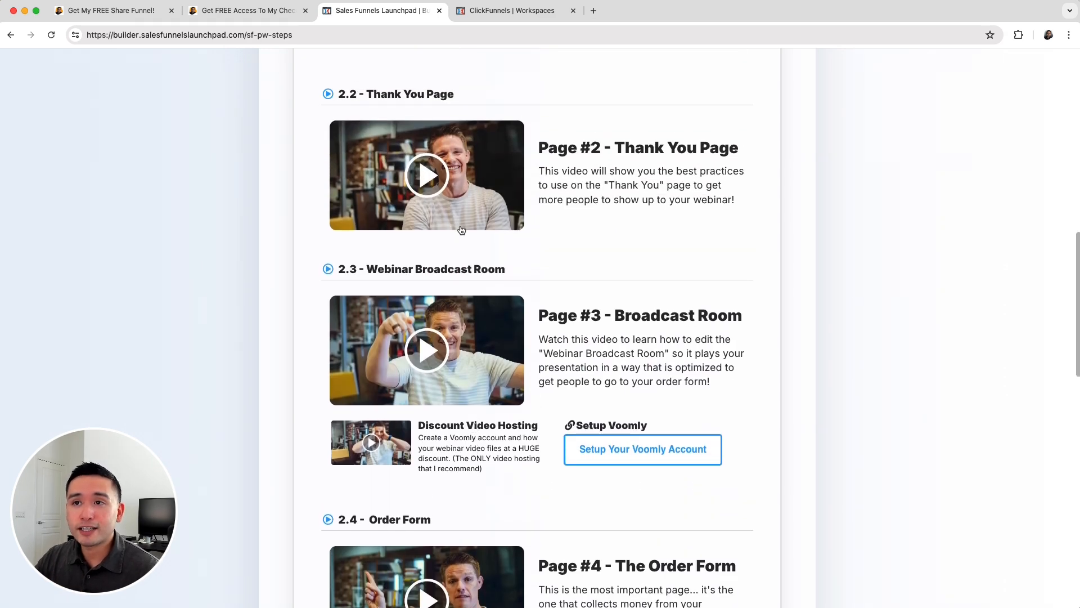
{"action": "left_click", "coordinate": [245, 10]}
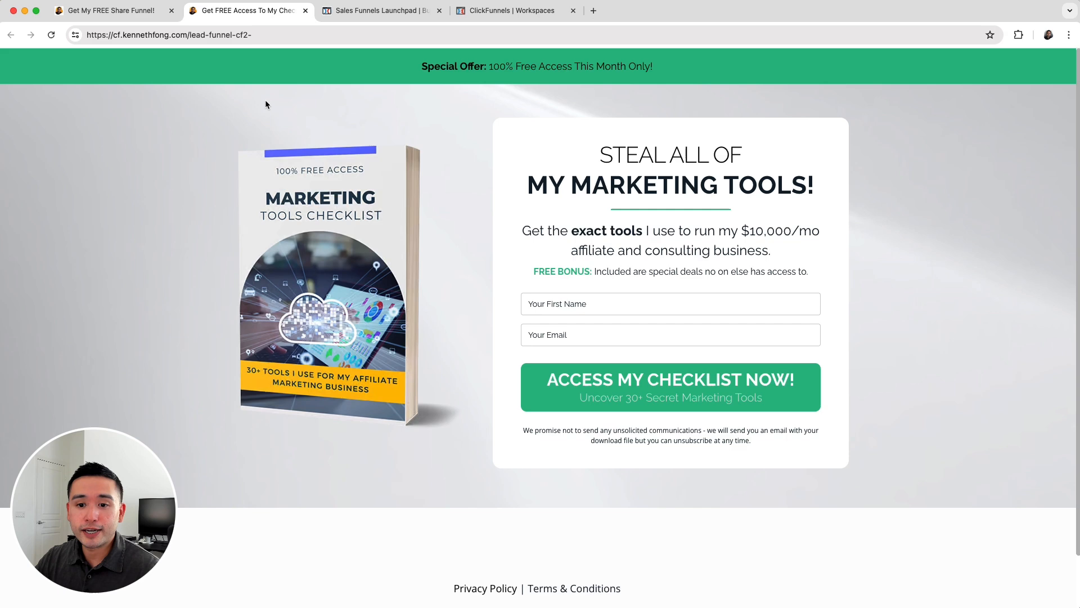
Review the 'Get My FREE Share Funnel!' webinar offer page, then return to the Workspaces dashboard.
{"action": "left_click", "coordinate": [110, 10]}
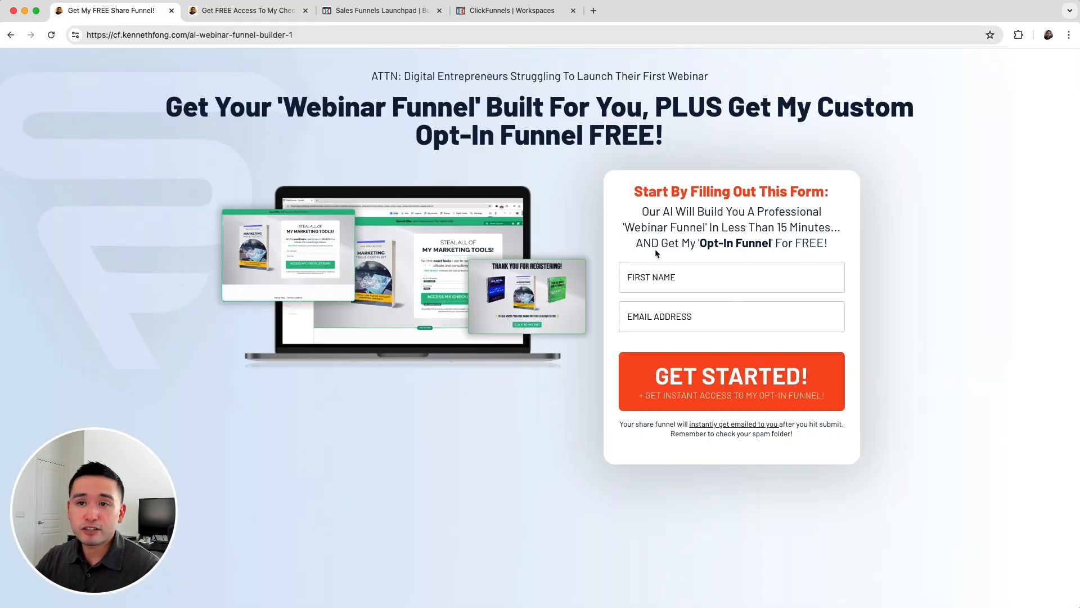
{"action": "left_click_drag", "start_coordinate": [165, 107], "coordinate": [634, 116]}
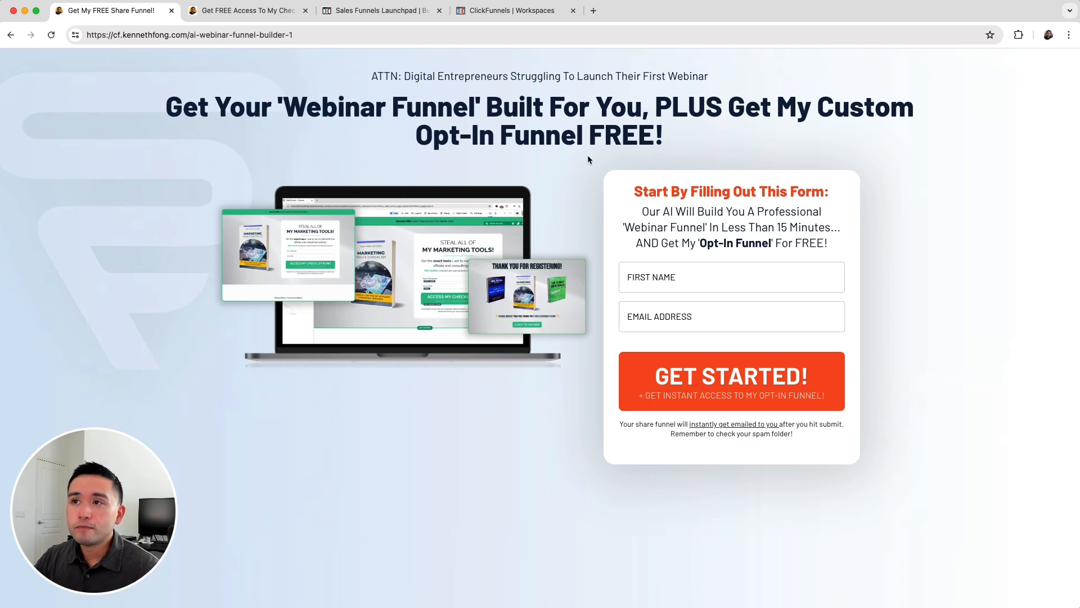
{"action": "left_click", "coordinate": [513, 10]}
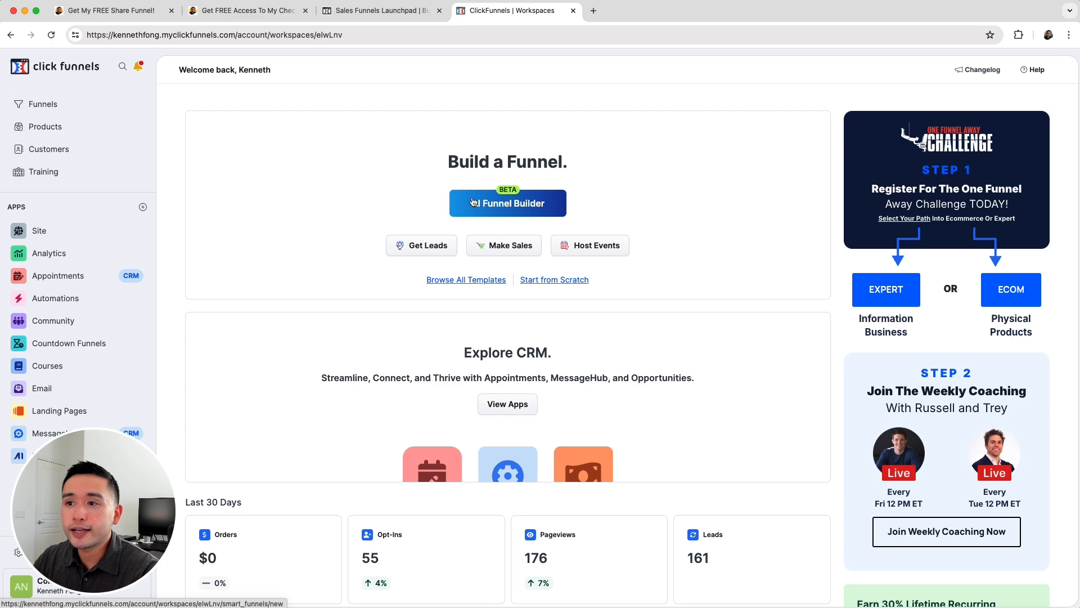
Start the AI funnel wizard as a Consultant growing an audience, helping men have more focus.
{"action": "left_click", "coordinate": [508, 202]}
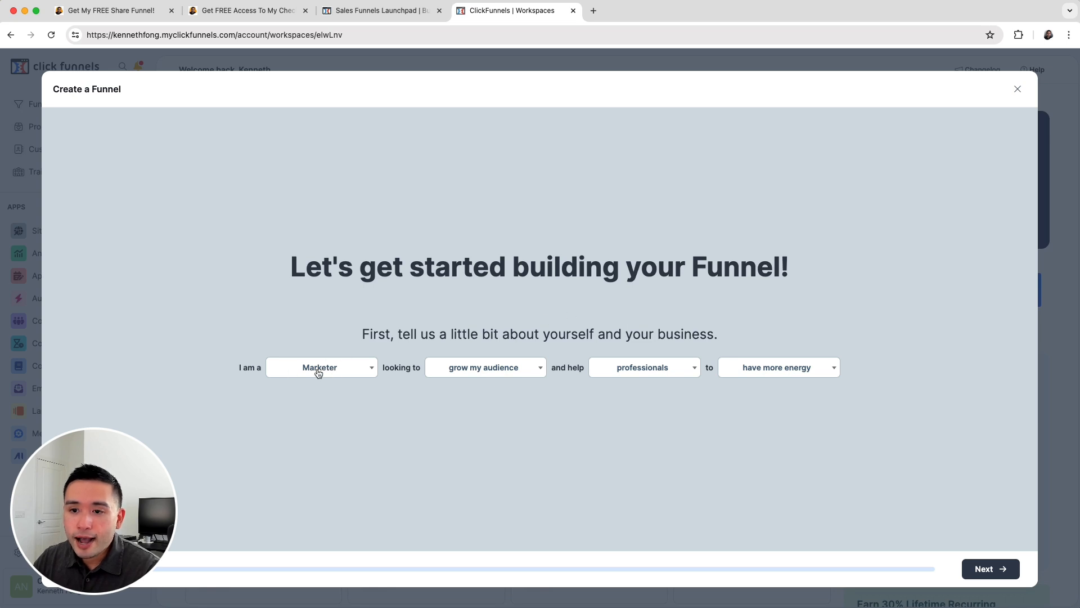
{"action": "left_click", "coordinate": [320, 366]}
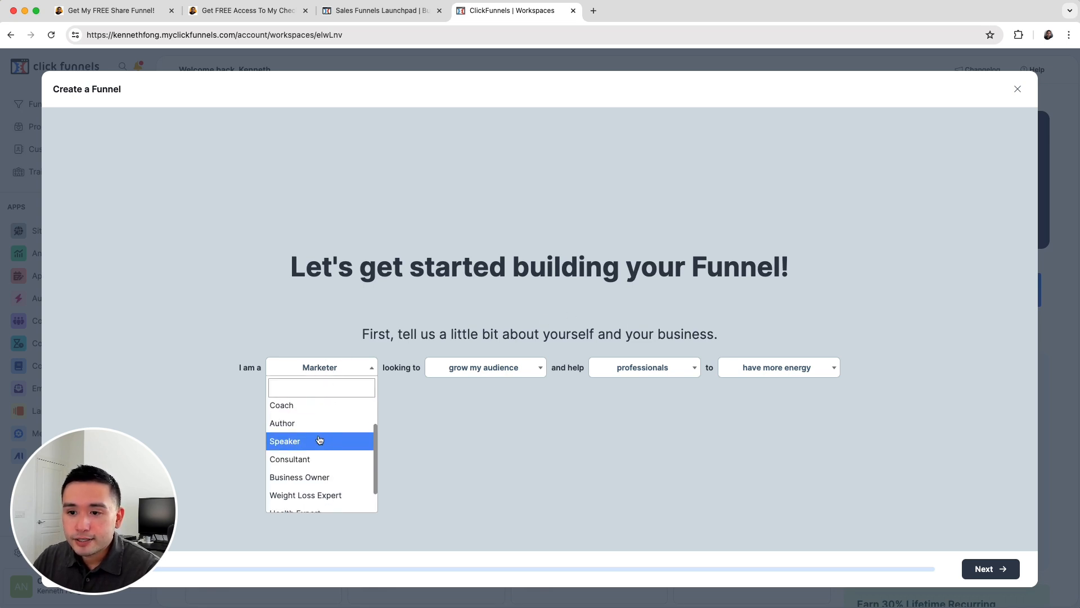
{"action": "left_click", "coordinate": [290, 459]}
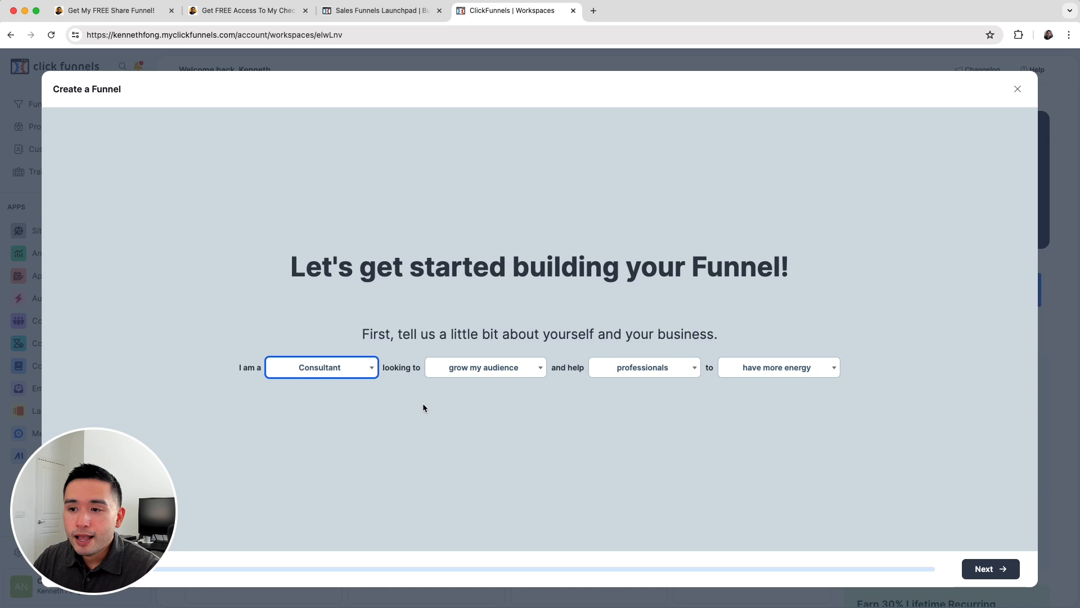
{"action": "left_click", "coordinate": [485, 366]}
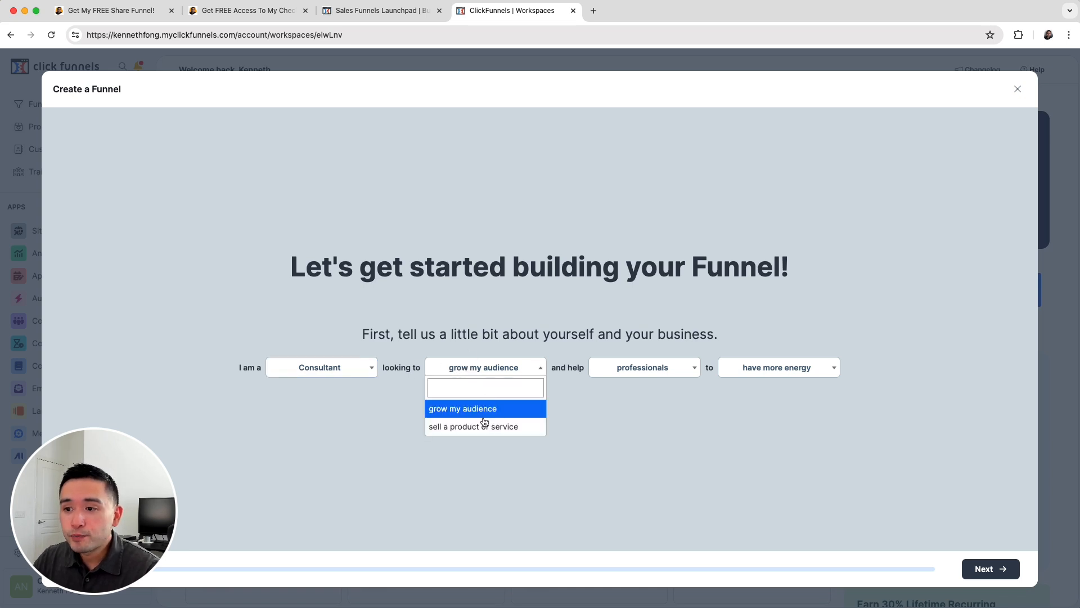
{"action": "left_click", "coordinate": [462, 408]}
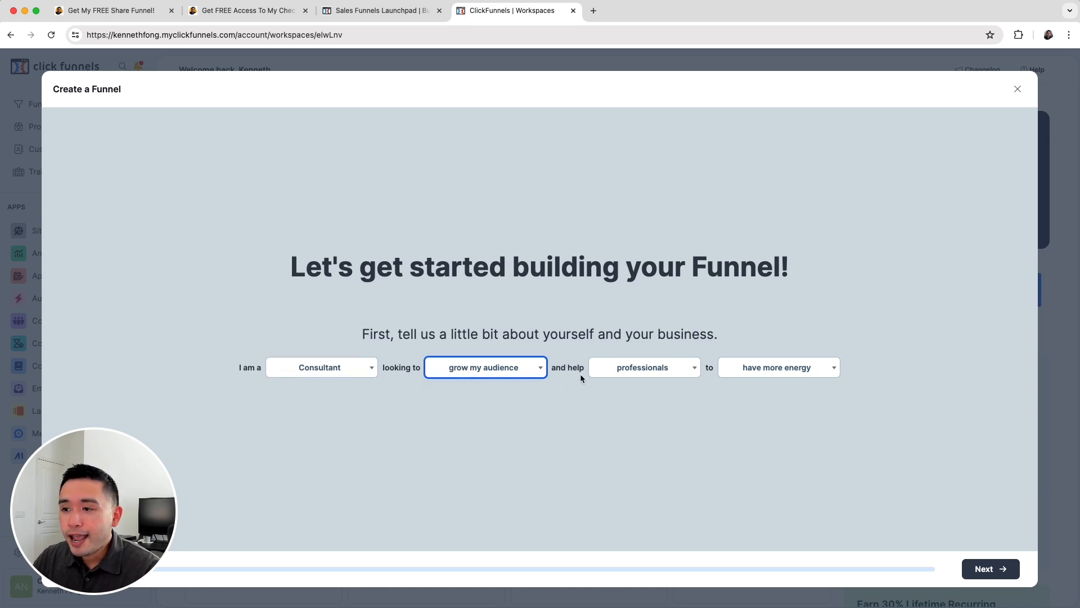
{"action": "left_click", "coordinate": [643, 367]}
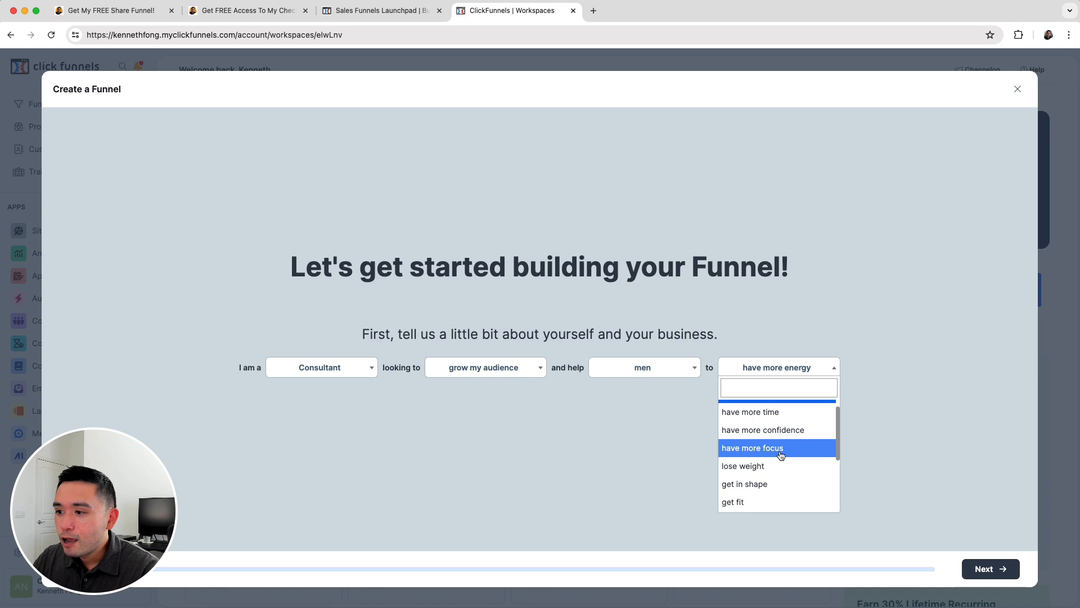
{"action": "left_click", "coordinate": [752, 447]}
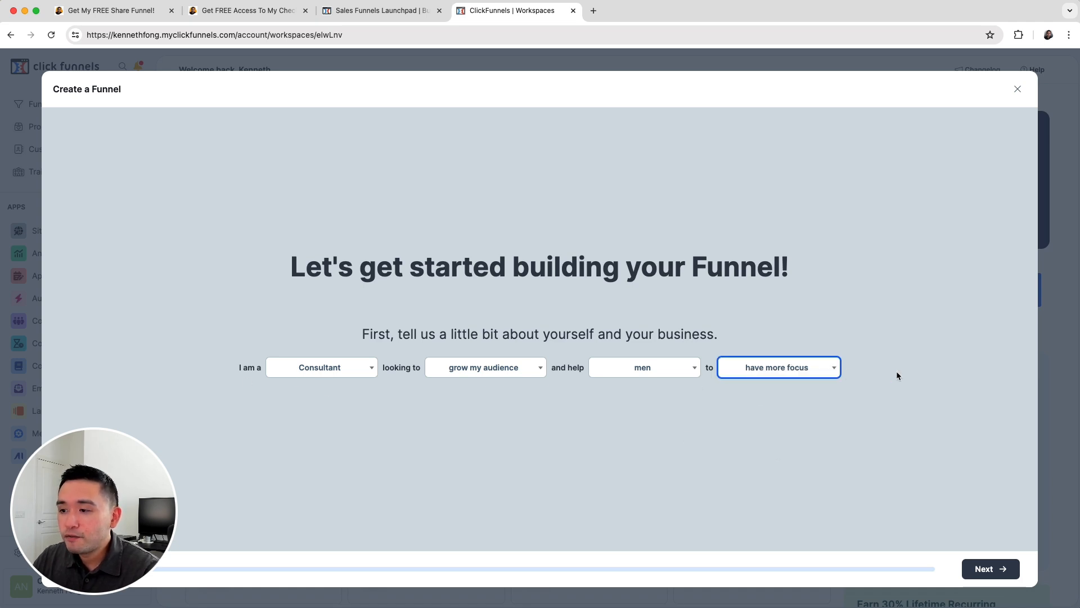
{"action": "left_click", "coordinate": [989, 568]}
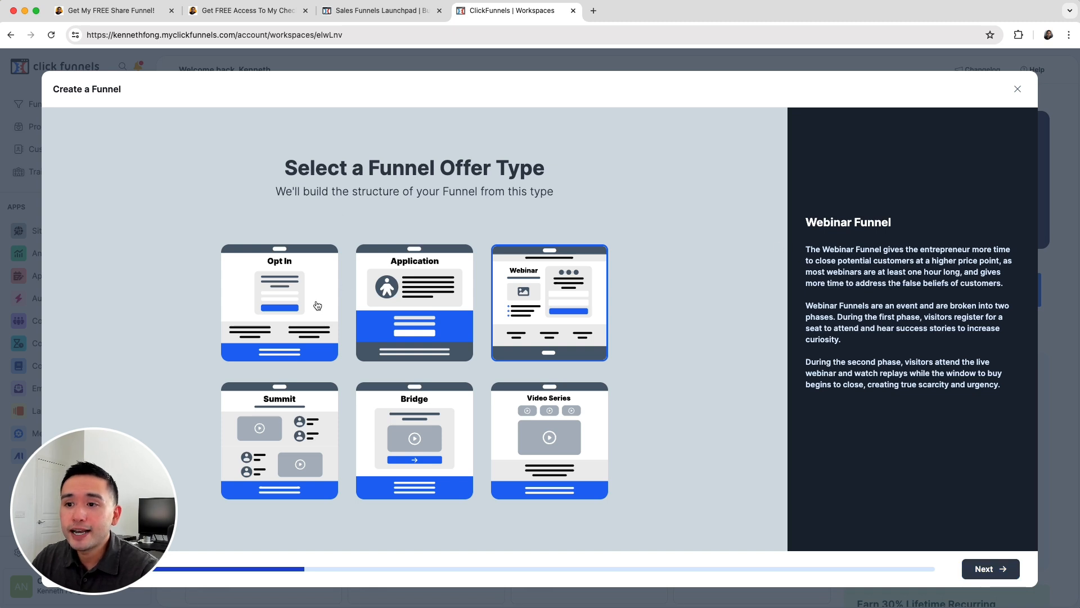
{"action": "mouse_move", "coordinate": [591, 446]}
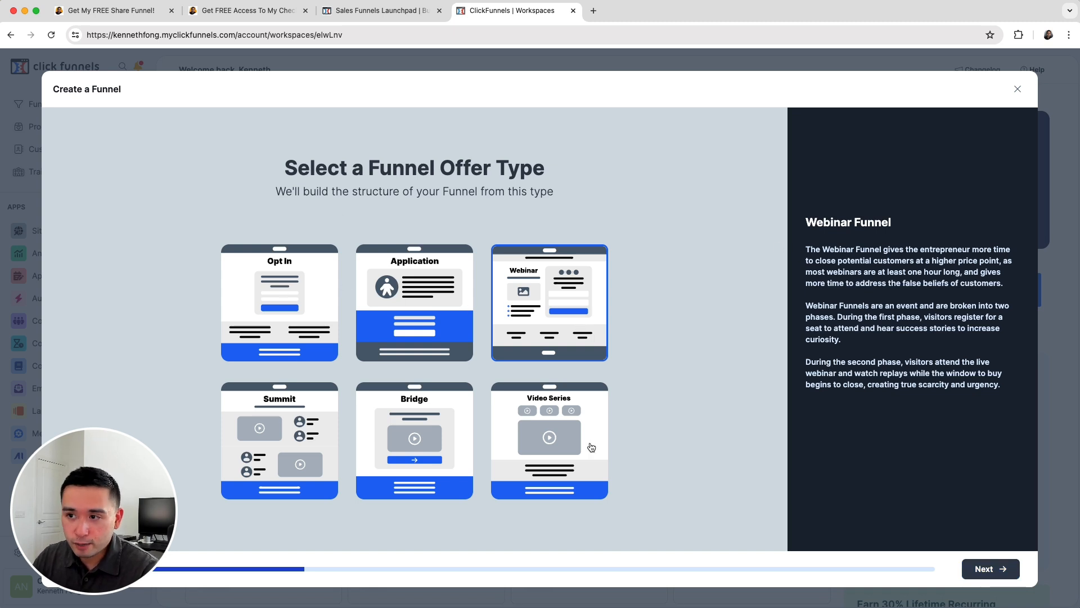
Compare the Opt In, Application, Webinar and Bridge offer types, choosing Webinar.
{"action": "left_click", "coordinate": [279, 302]}
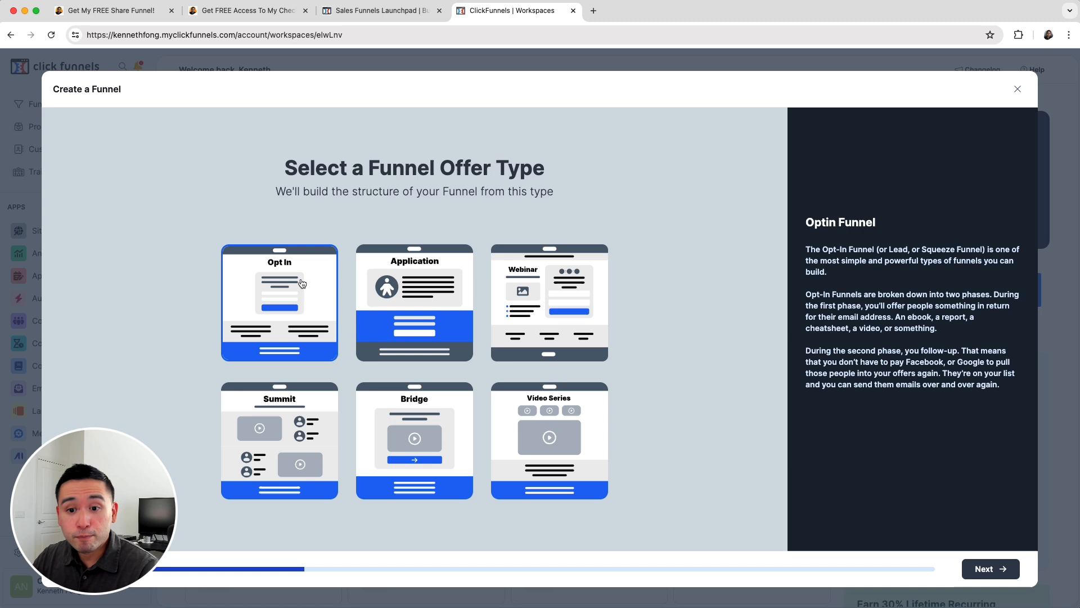
{"action": "left_click", "coordinate": [414, 302]}
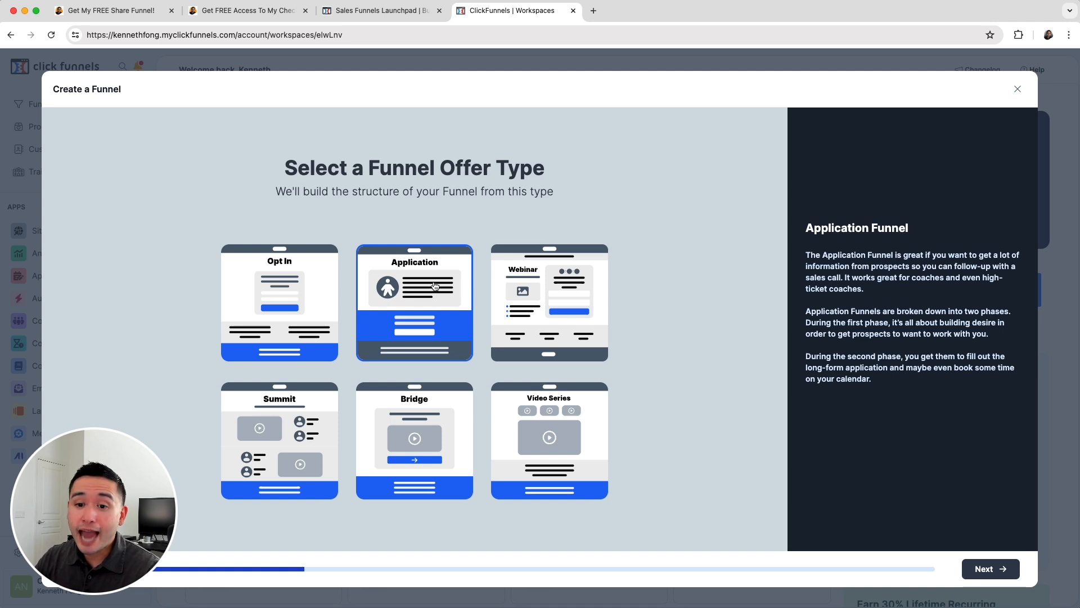
{"action": "left_click", "coordinate": [549, 302]}
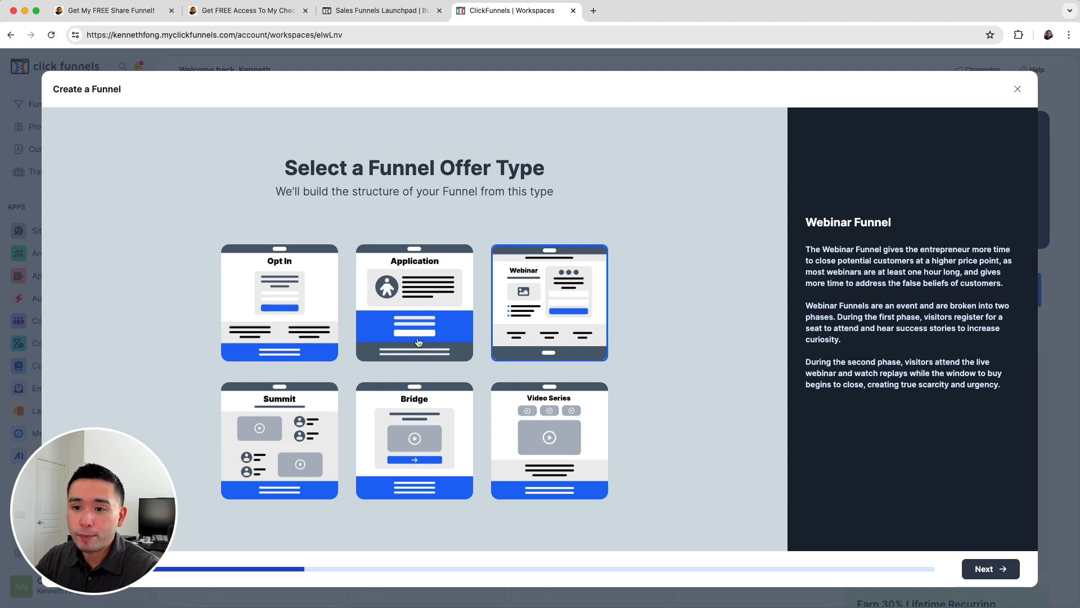
{"action": "left_click", "coordinate": [279, 440]}
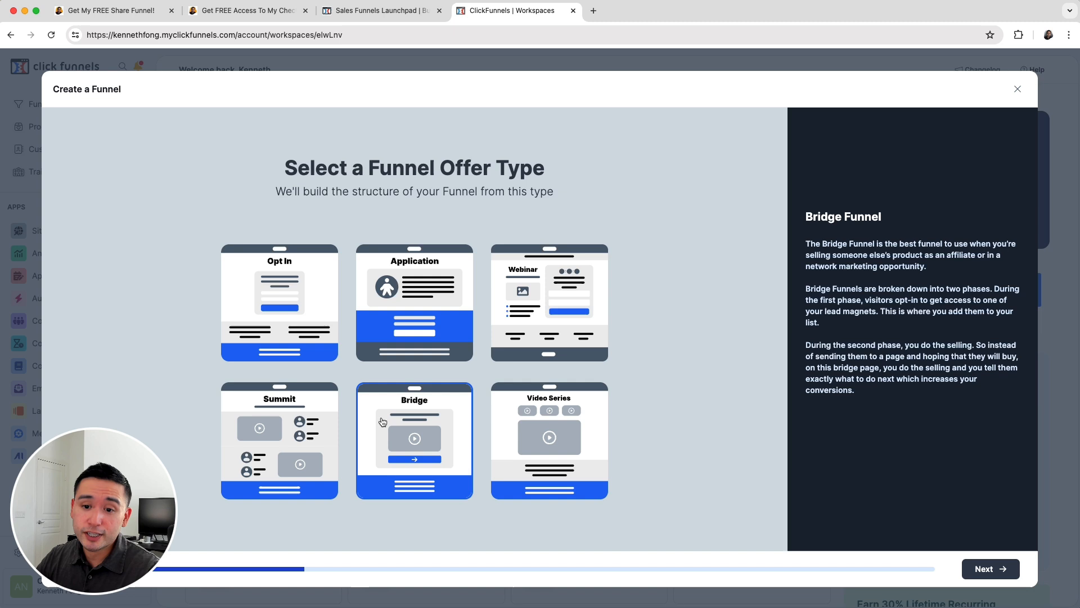
{"action": "mouse_move", "coordinate": [402, 421]}
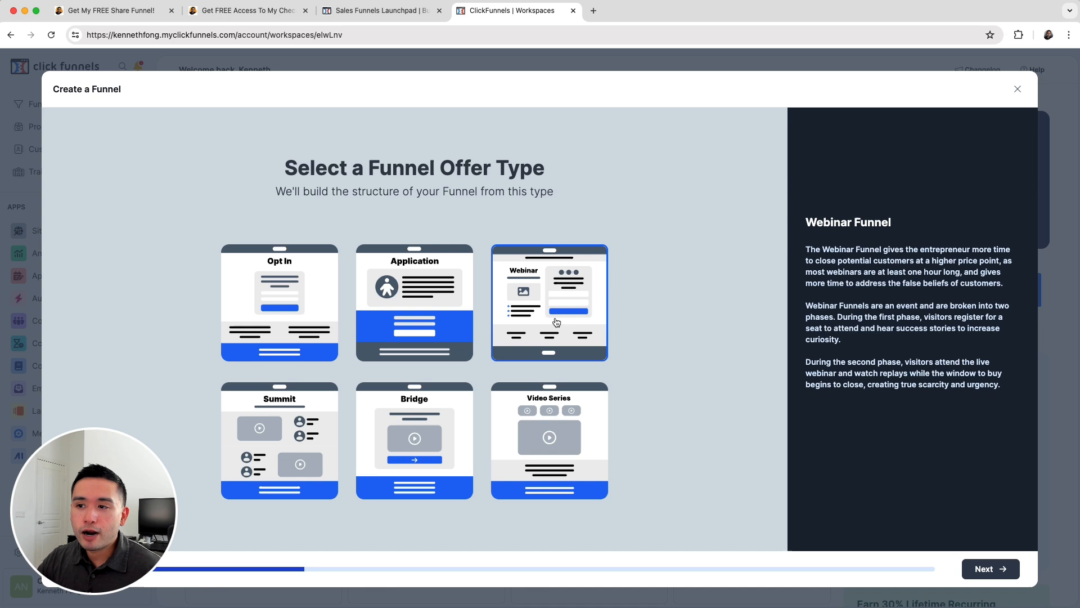
Set a blue brand colour and regenerate the colour palette.
{"action": "left_click", "coordinate": [991, 568]}
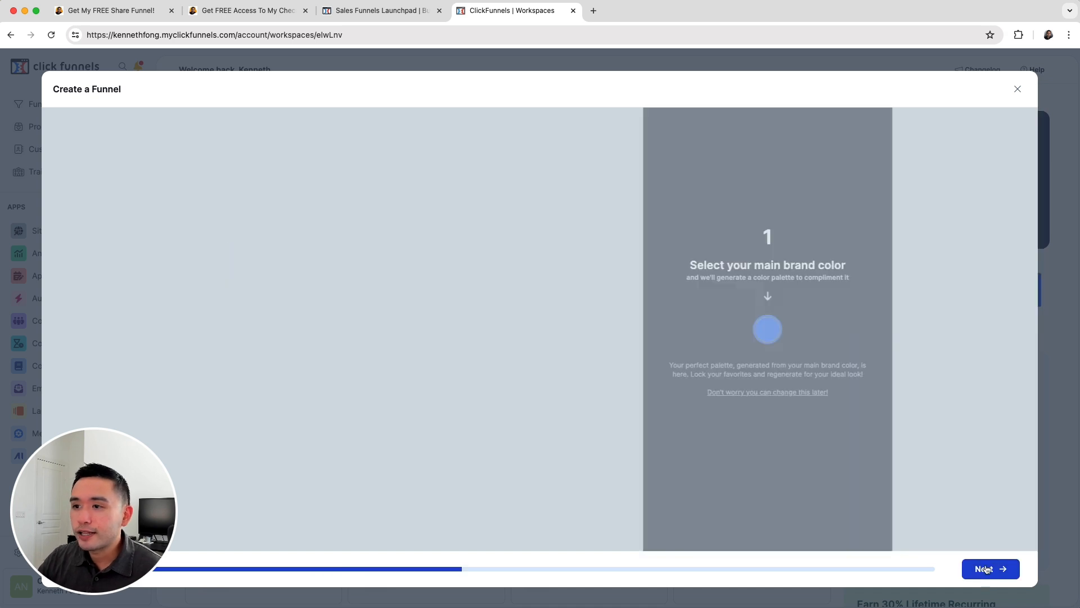
{"action": "left_click", "coordinate": [990, 568]}
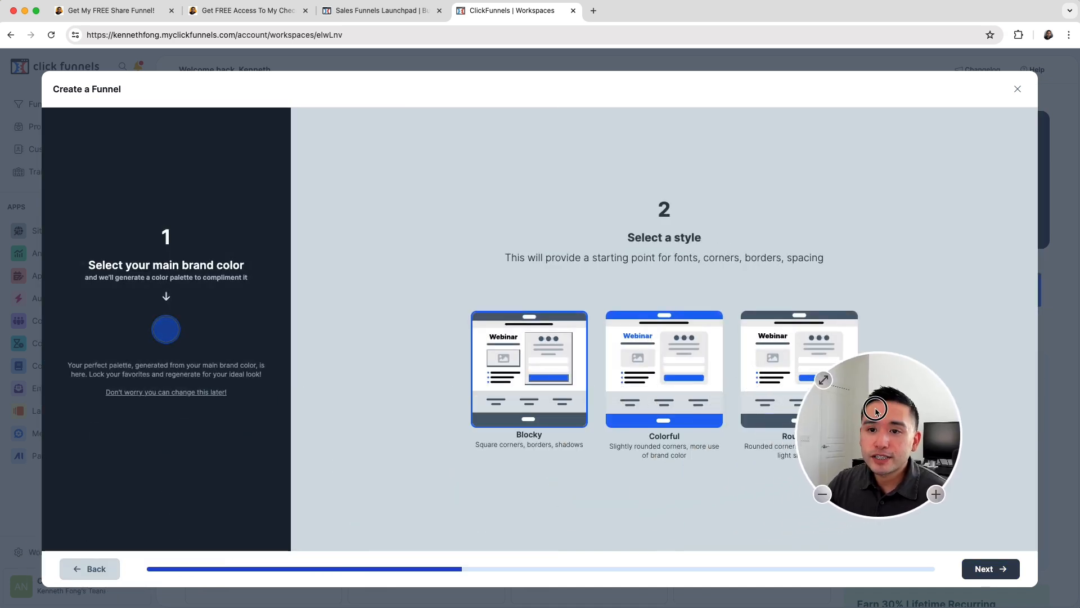
{"action": "mouse_move", "coordinate": [165, 329]}
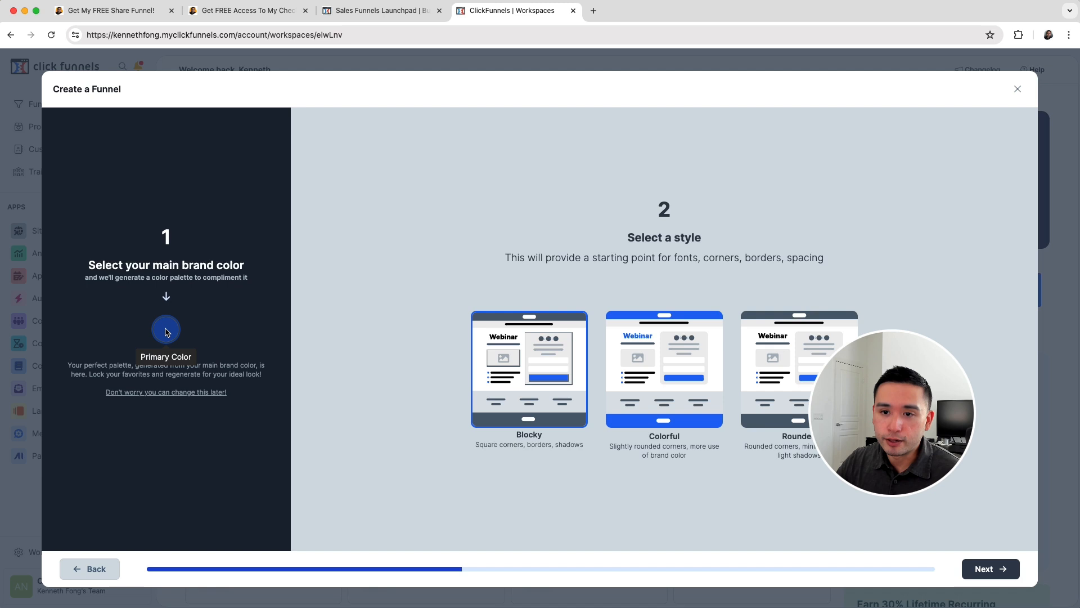
{"action": "left_click", "coordinate": [165, 329]}
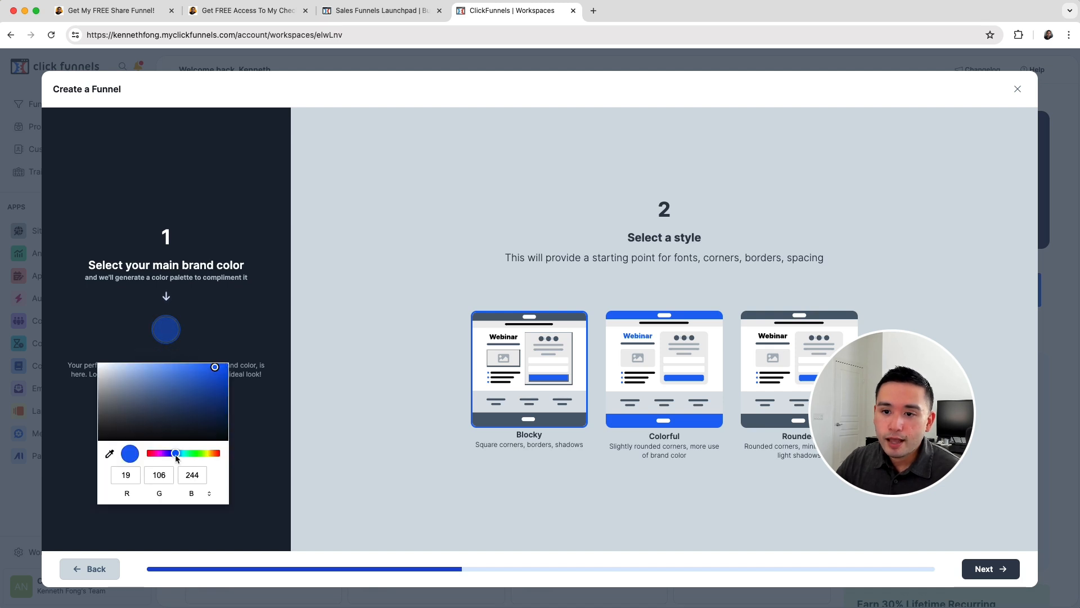
{"action": "left_click_drag", "start_coordinate": [175, 453], "coordinate": [184, 453]}
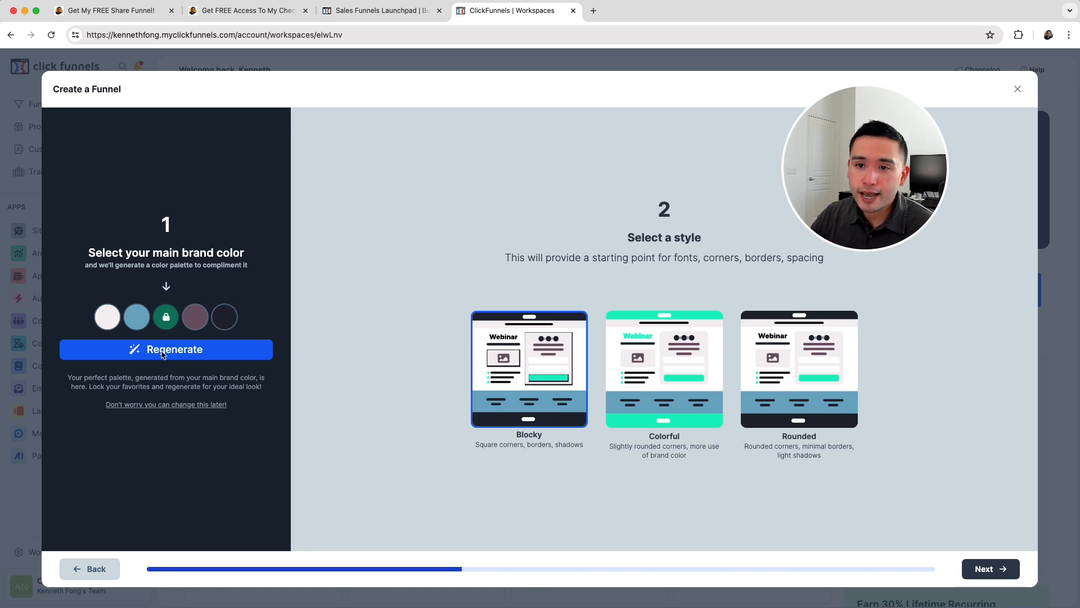
{"action": "left_click", "coordinate": [166, 349]}
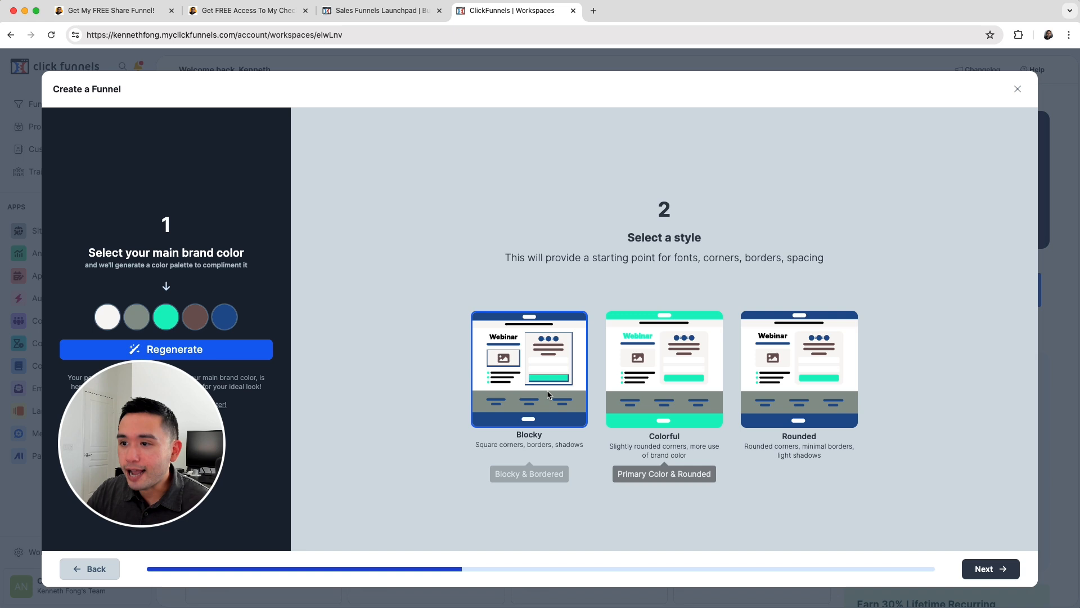
{"action": "mouse_move", "coordinate": [698, 368]}
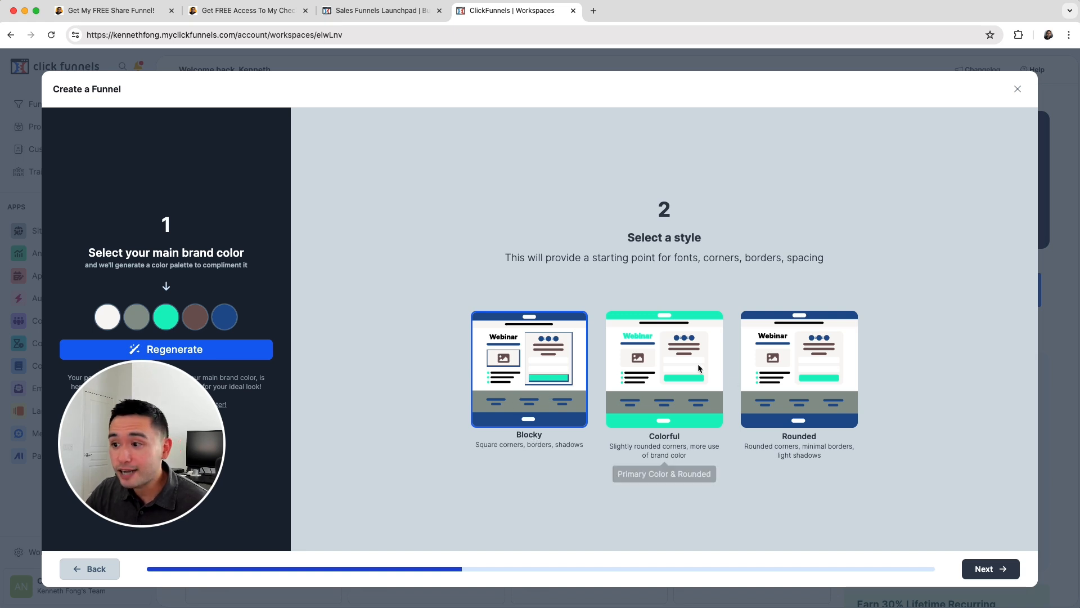
Choose the Colorful style over Rounded and continue.
{"action": "left_click", "coordinate": [799, 369]}
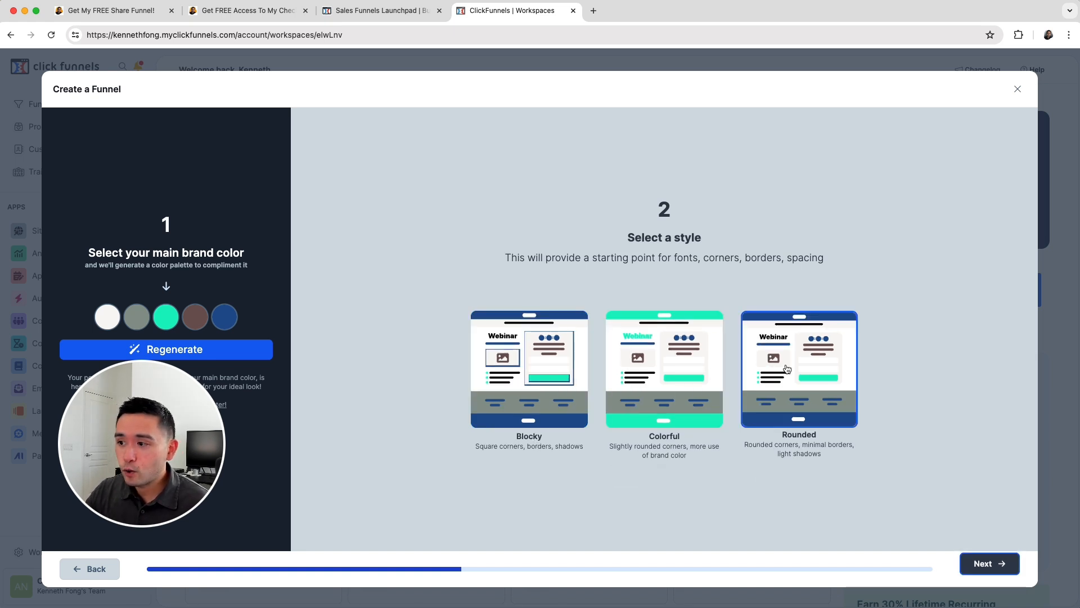
{"action": "left_click", "coordinate": [664, 370]}
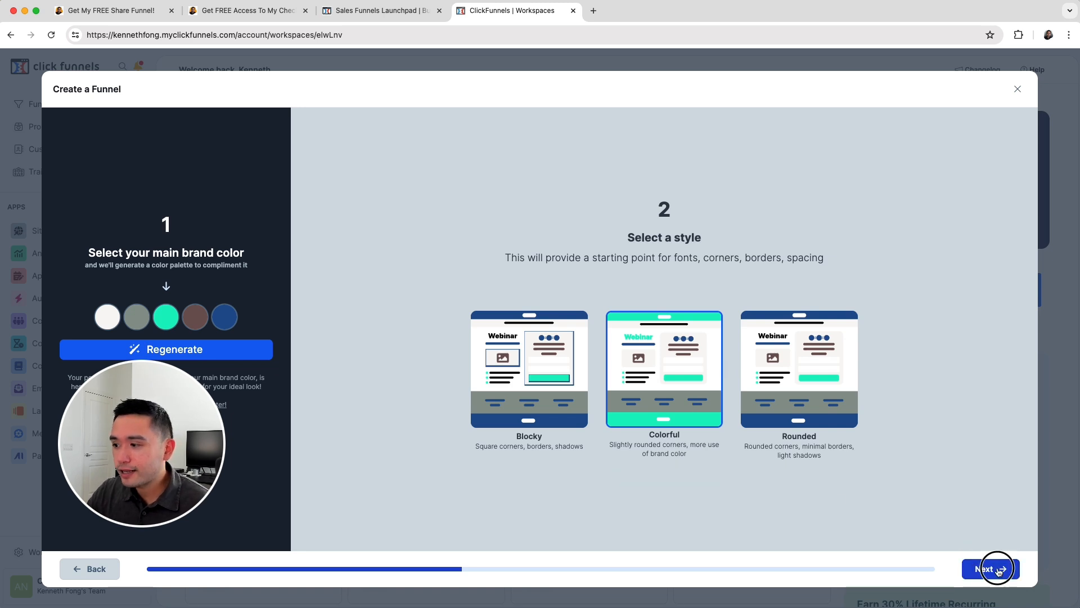
{"action": "left_click", "coordinate": [990, 568]}
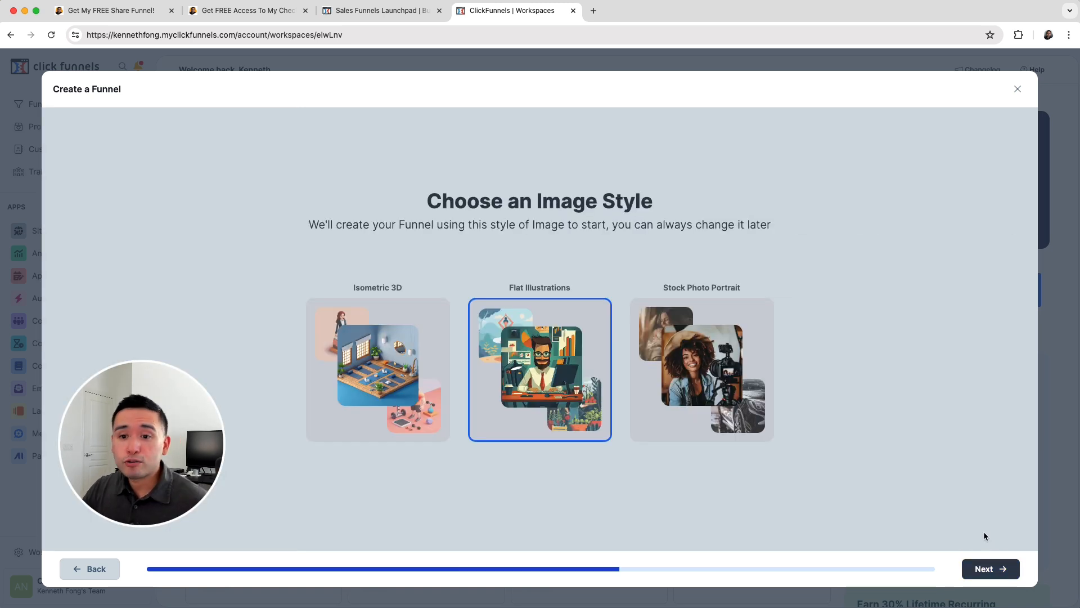
{"action": "mouse_move", "coordinate": [851, 546]}
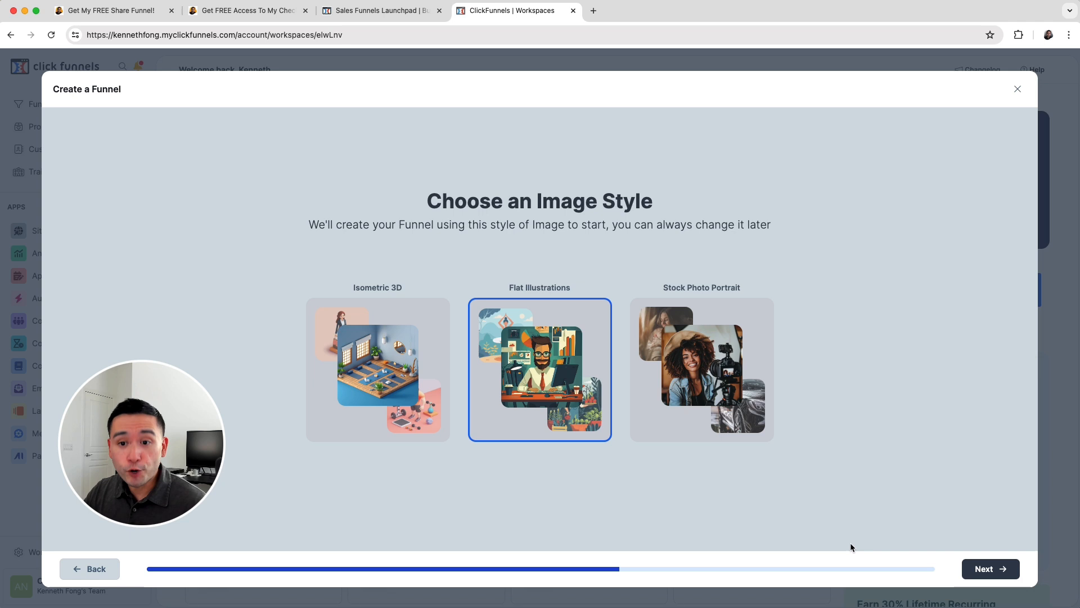
{"action": "mouse_move", "coordinate": [847, 549]}
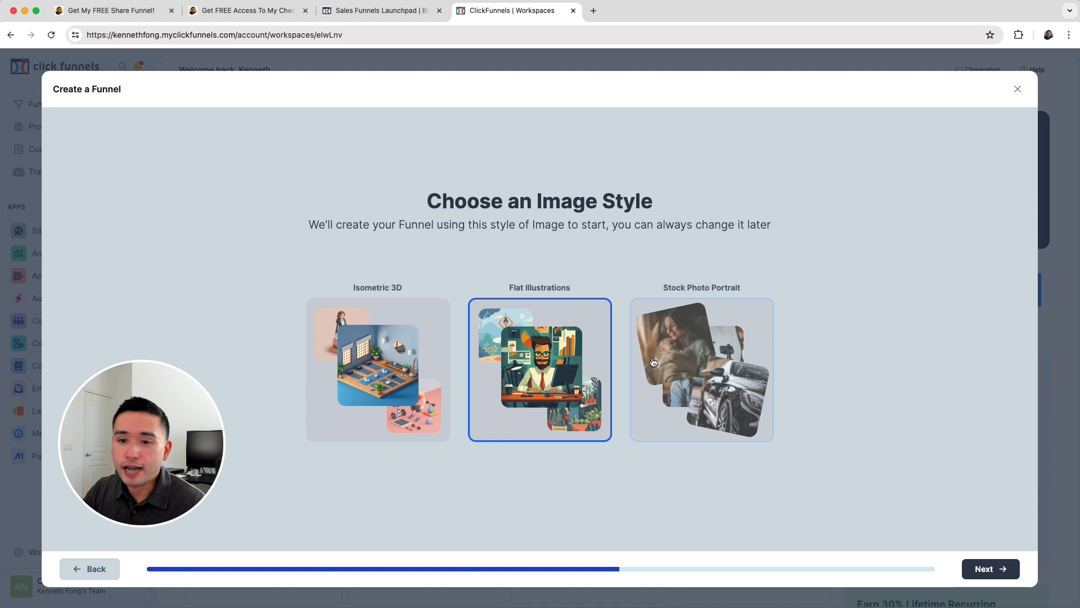
Pick Flat Illustrations after previewing Isometric 3D and Stock Photo Portrait, then continue.
{"action": "left_click", "coordinate": [377, 369]}
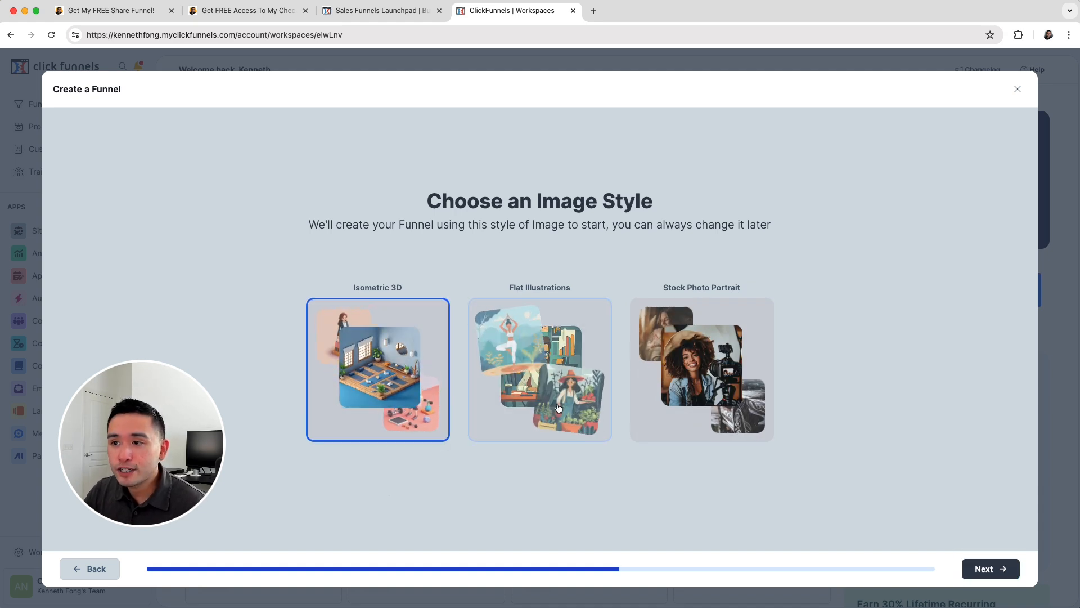
{"action": "left_click", "coordinate": [540, 369]}
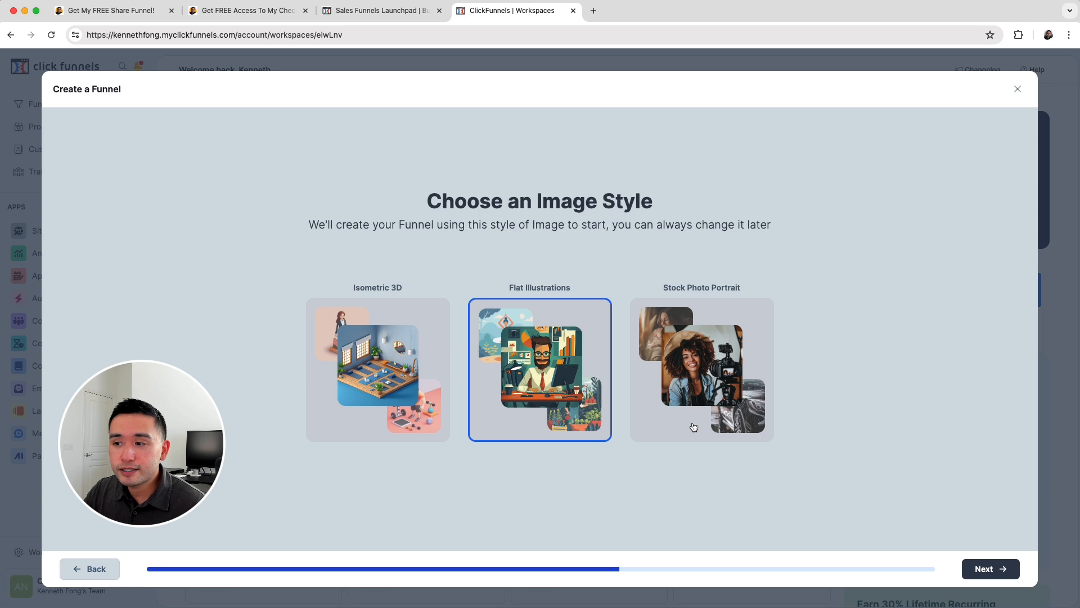
{"action": "left_click", "coordinate": [700, 369]}
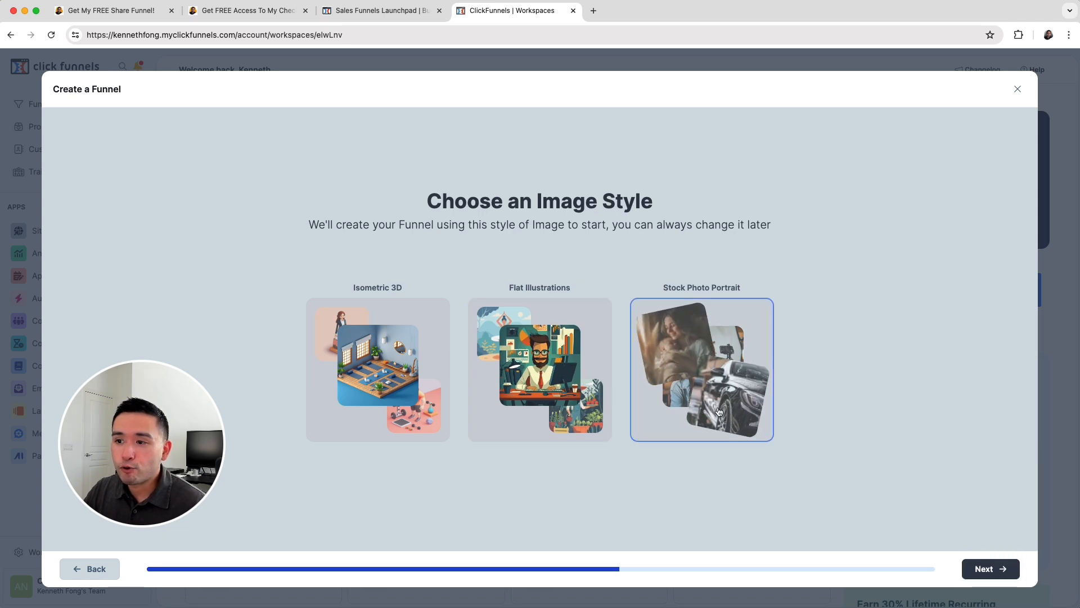
{"action": "left_click", "coordinate": [540, 369]}
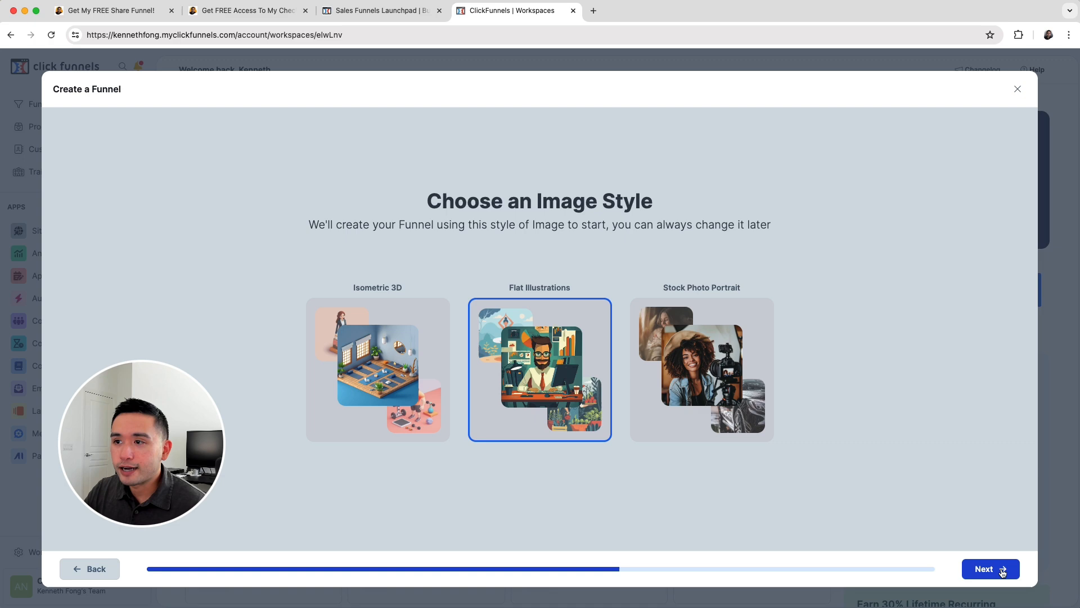
{"action": "left_click", "coordinate": [990, 568]}
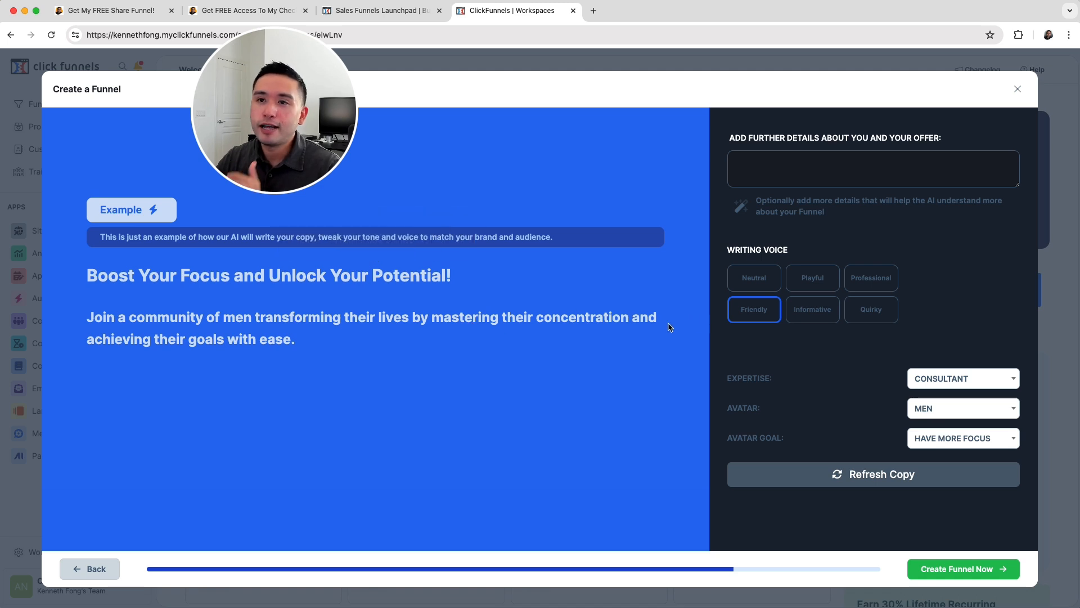
{"action": "mouse_move", "coordinate": [767, 261]}
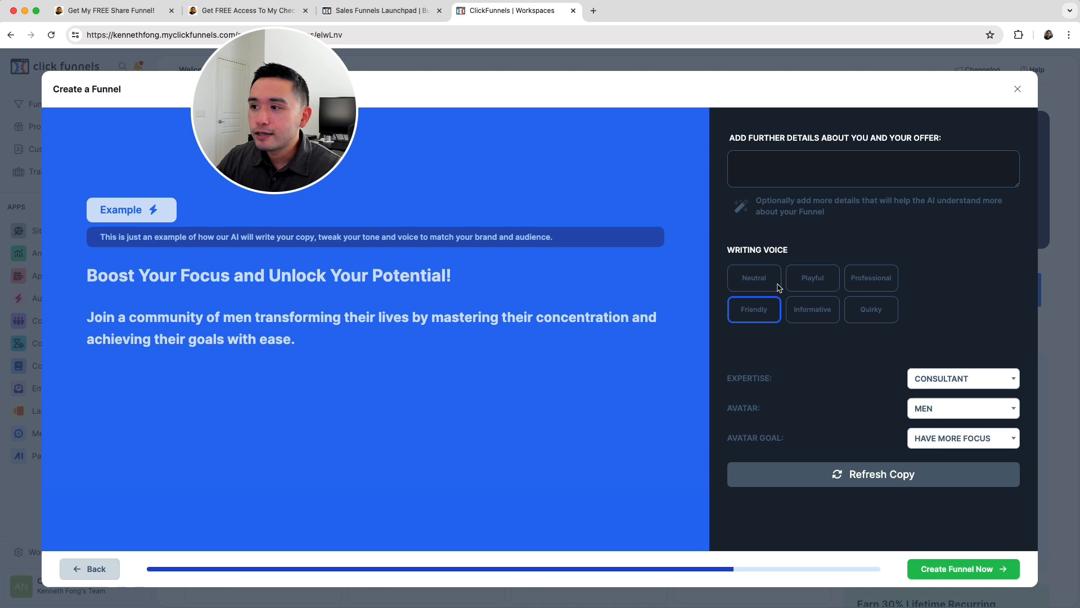
Add 'Write in a negative voice to elicit an emotional response', refresh copy, create funnel.
{"action": "left_click", "coordinate": [812, 277]}
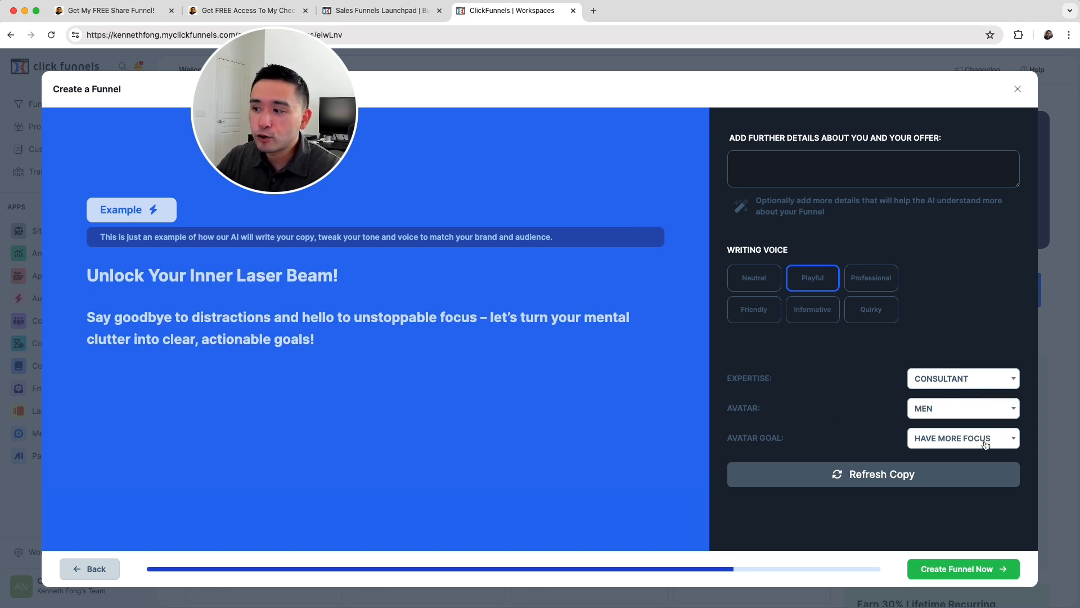
{"action": "mouse_move", "coordinate": [961, 322]}
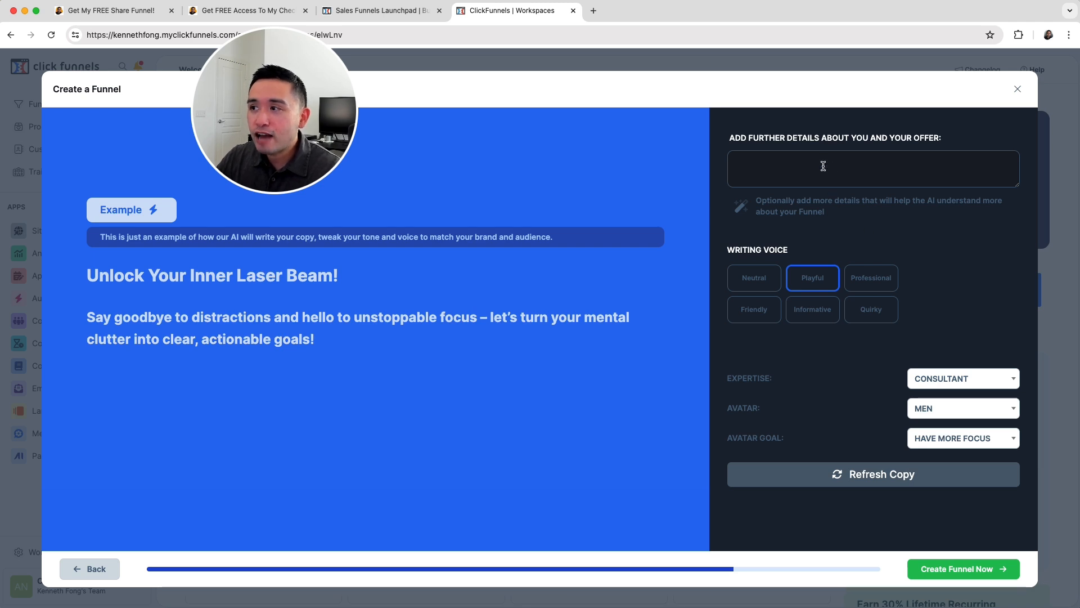
{"action": "left_click", "coordinate": [873, 168]}
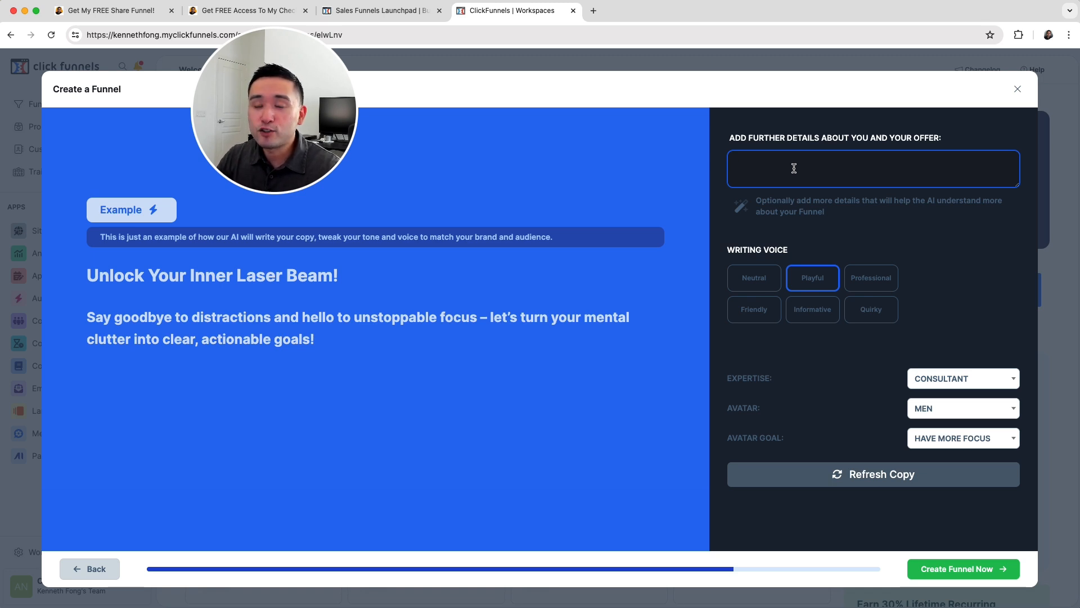
{"action": "type", "text": "Write in a negative voice to elicit an emotional response from my audience."}
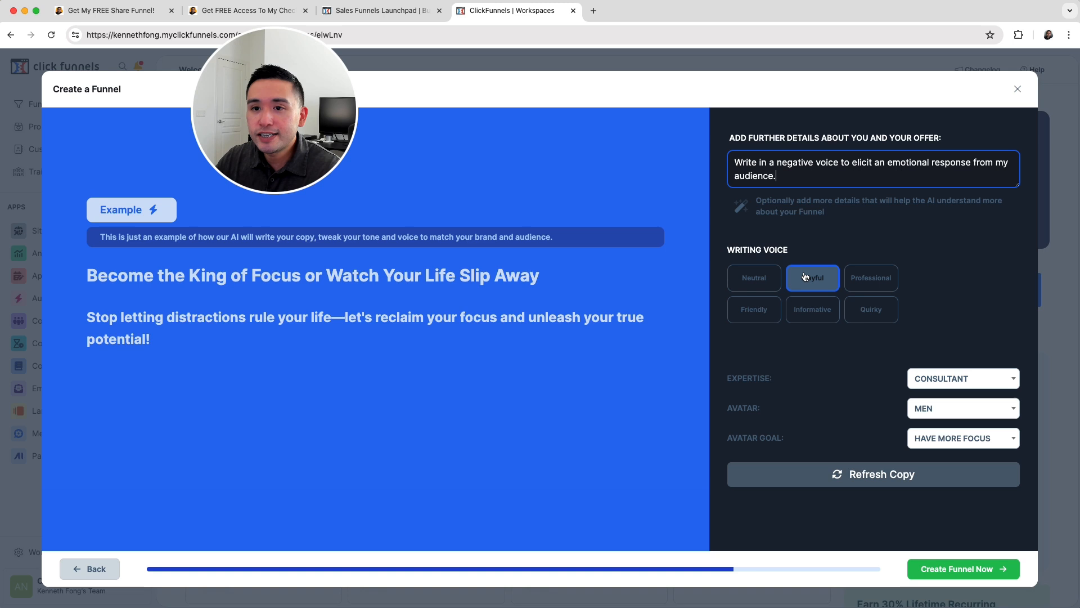
{"action": "left_click", "coordinate": [813, 277]}
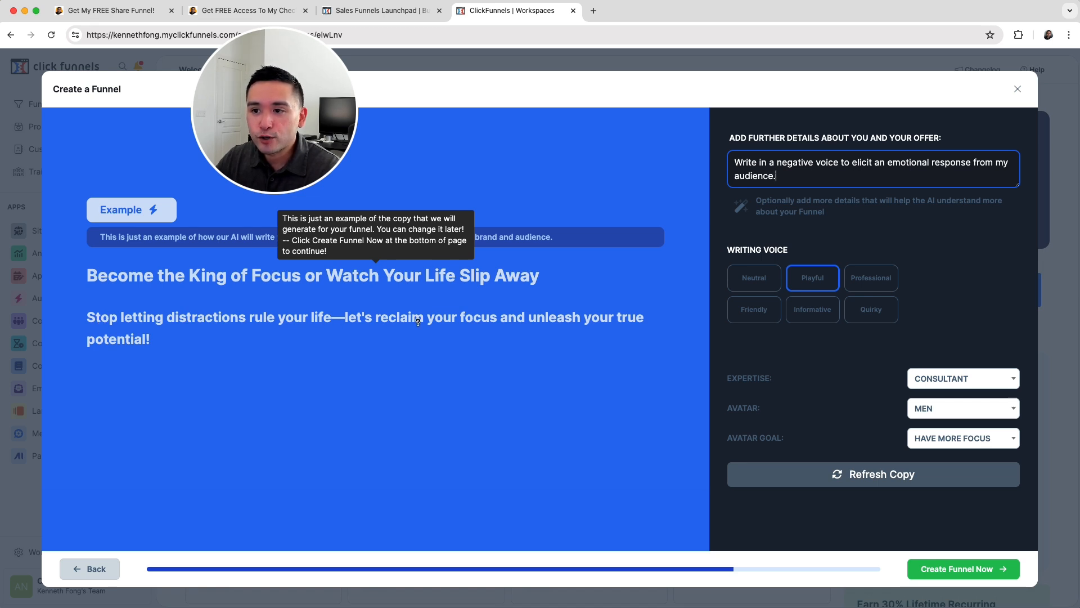
{"action": "mouse_move", "coordinate": [712, 361]}
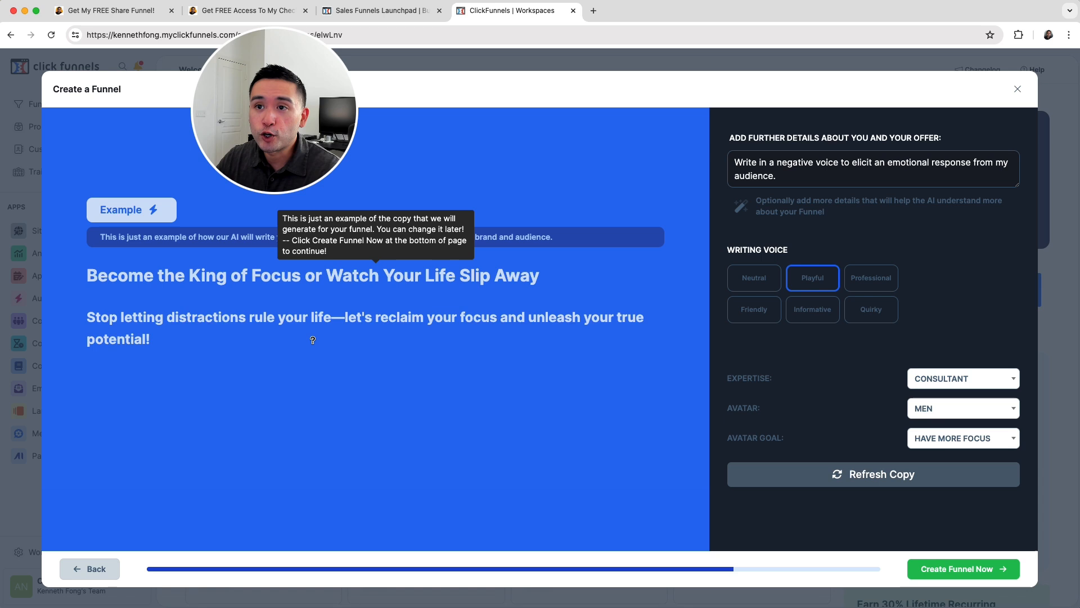
{"action": "left_click", "coordinate": [873, 474]}
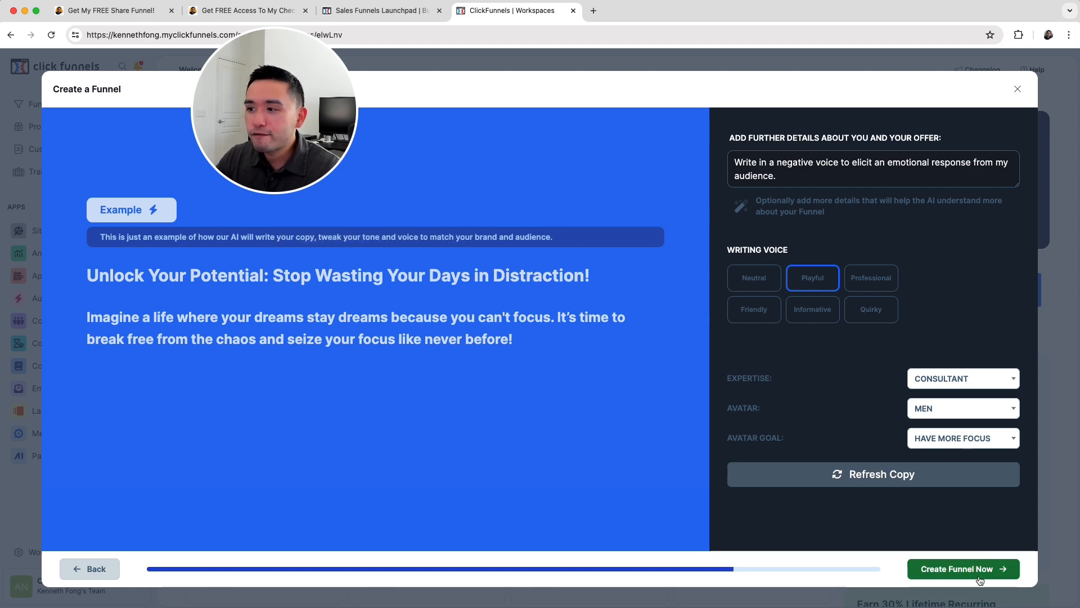
{"action": "left_click", "coordinate": [963, 568]}
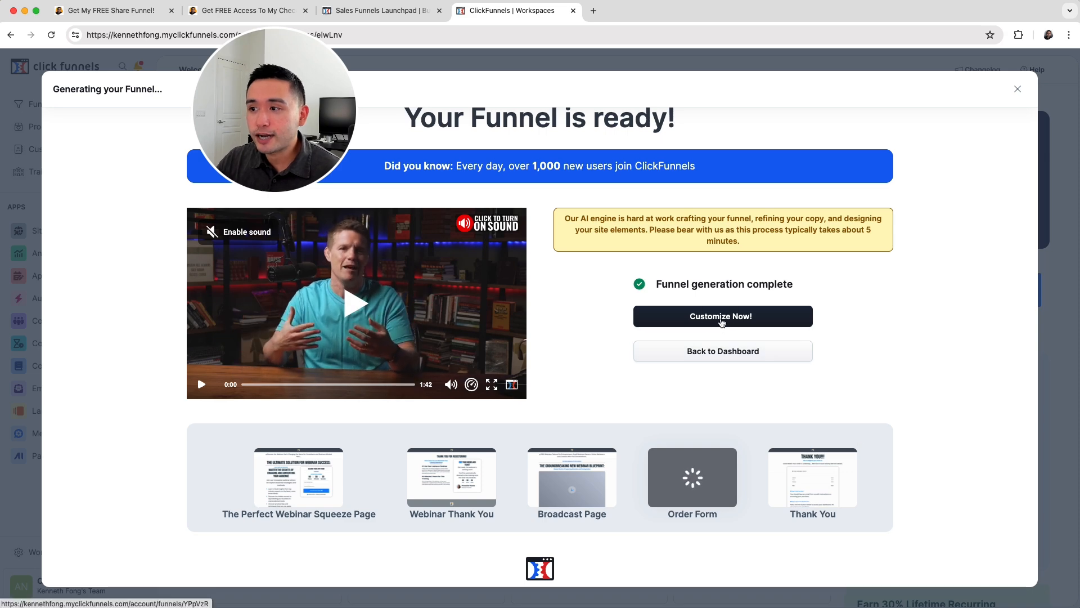
Customize the generated funnel and edit The Perfect Webinar Squeeze Page.
{"action": "left_click", "coordinate": [722, 316]}
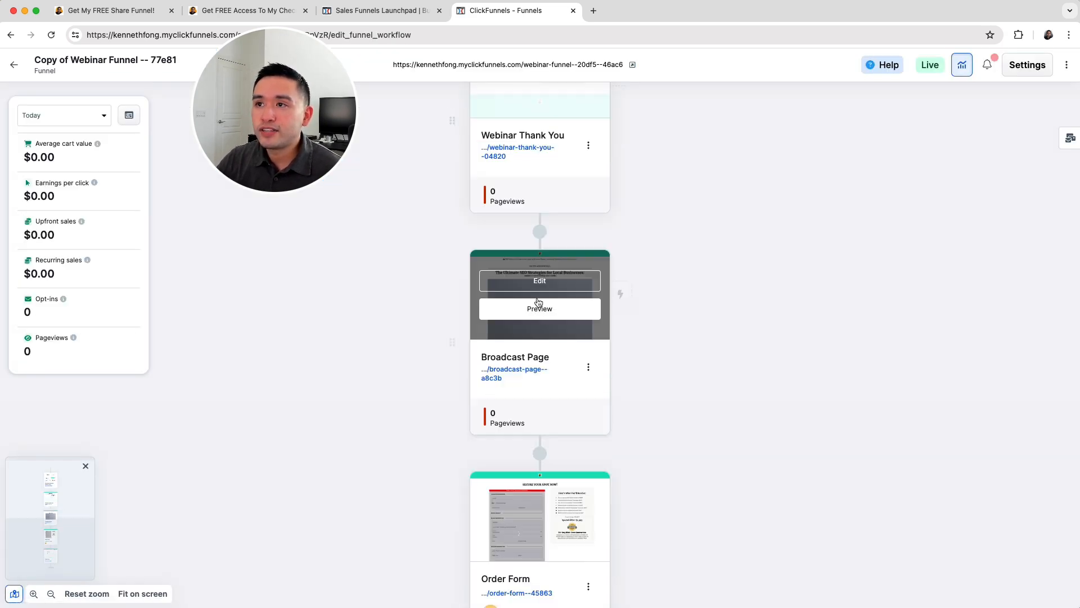
{"action": "scroll", "scroll_direction": "down", "scroll_amount": 3}
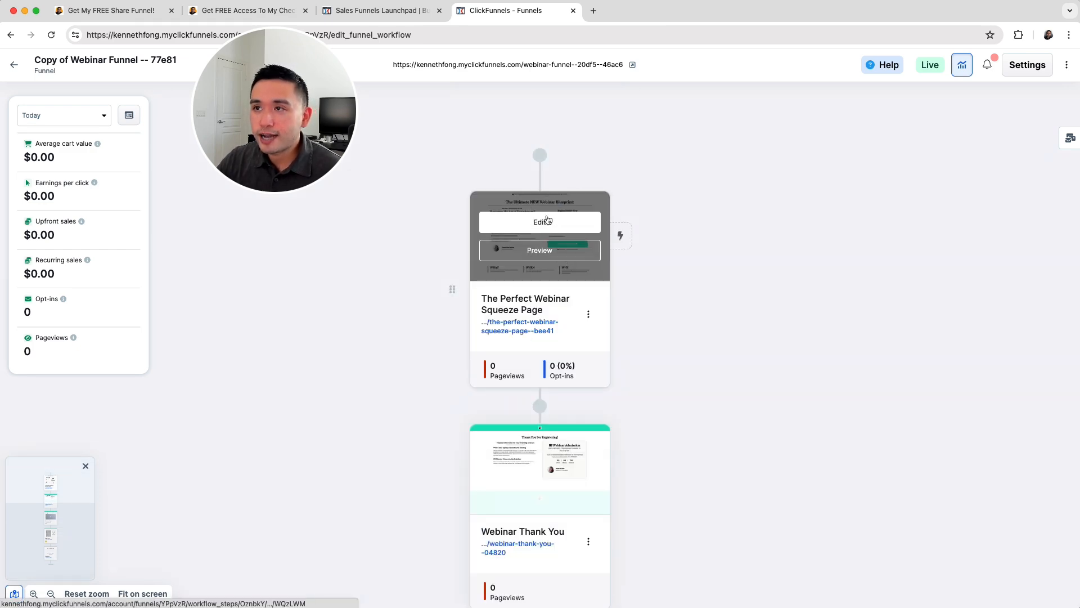
{"action": "left_click", "coordinate": [539, 221]}
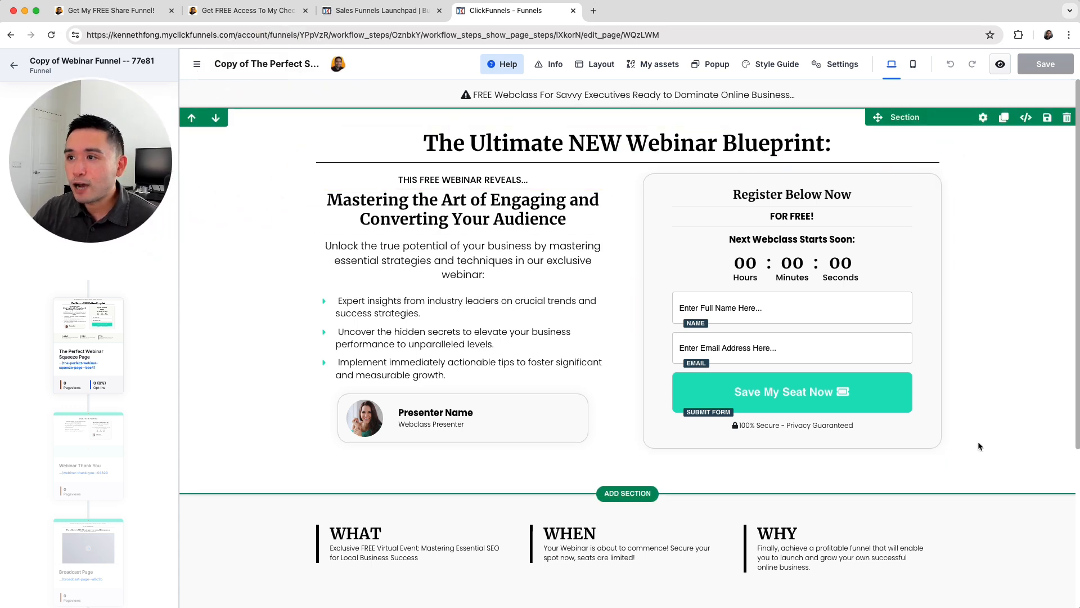
Edit the squeeze page headline to read 'The Best NEW Webinar Blueprint:'.
{"action": "left_click", "coordinate": [626, 143]}
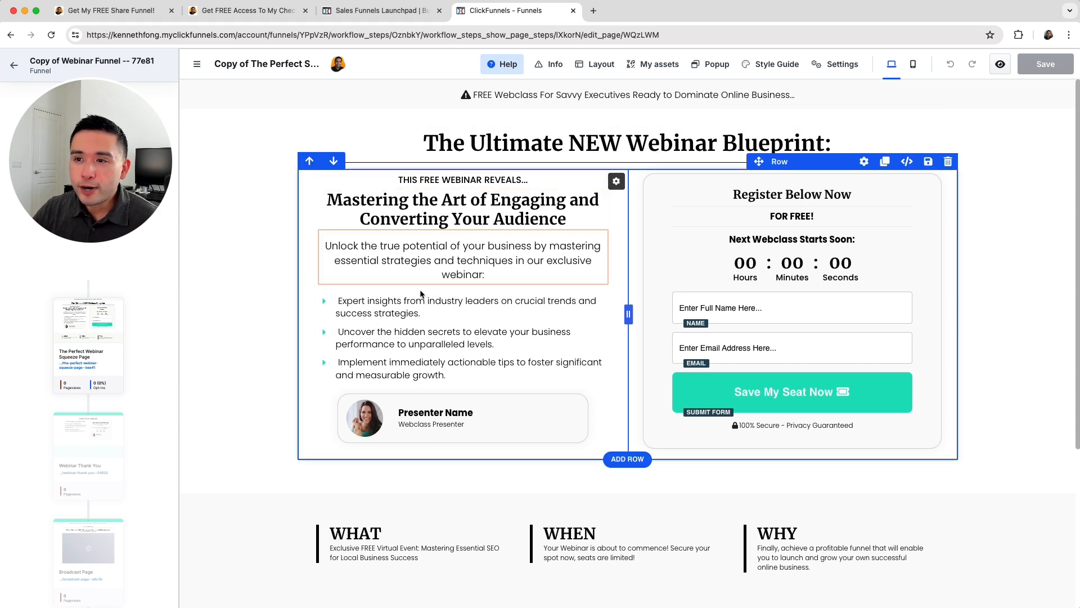
{"action": "left_click", "coordinate": [462, 209]}
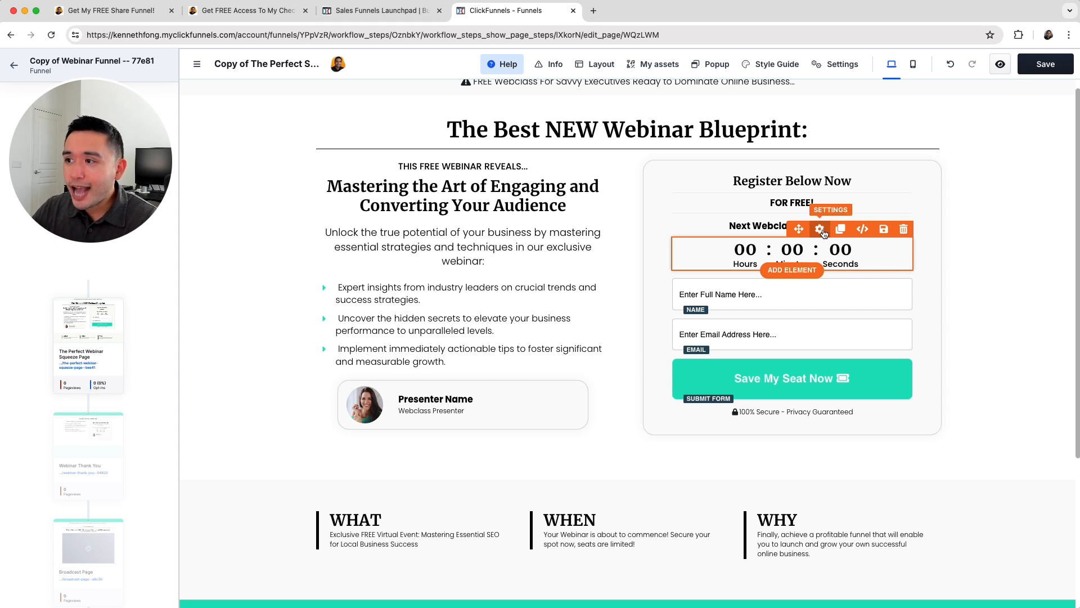
{"action": "left_click", "coordinate": [819, 229]}
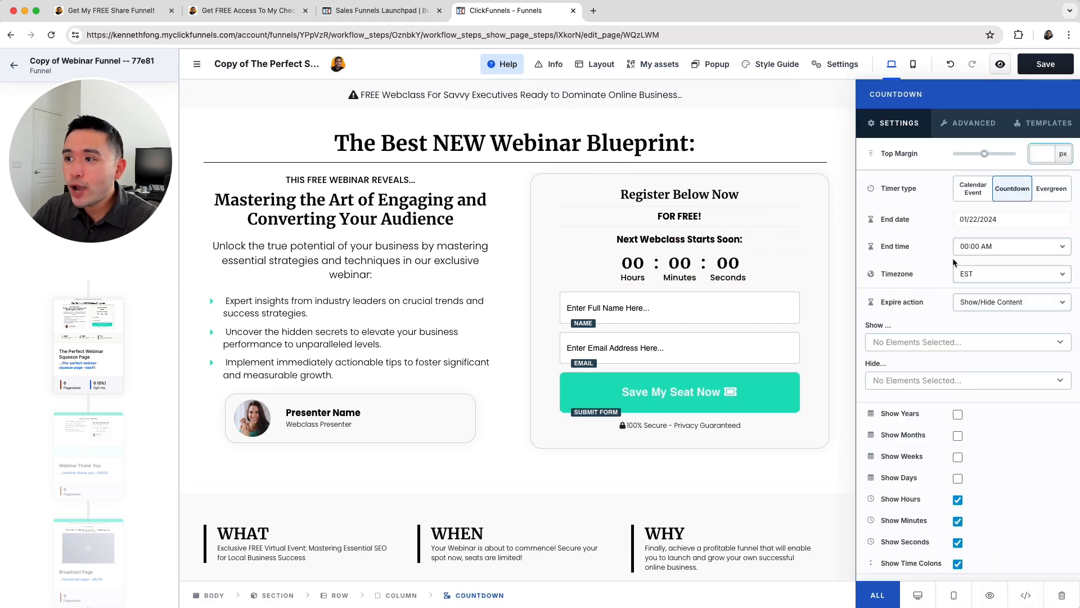
{"action": "scroll", "scroll_direction": "down", "scroll_amount": 3}
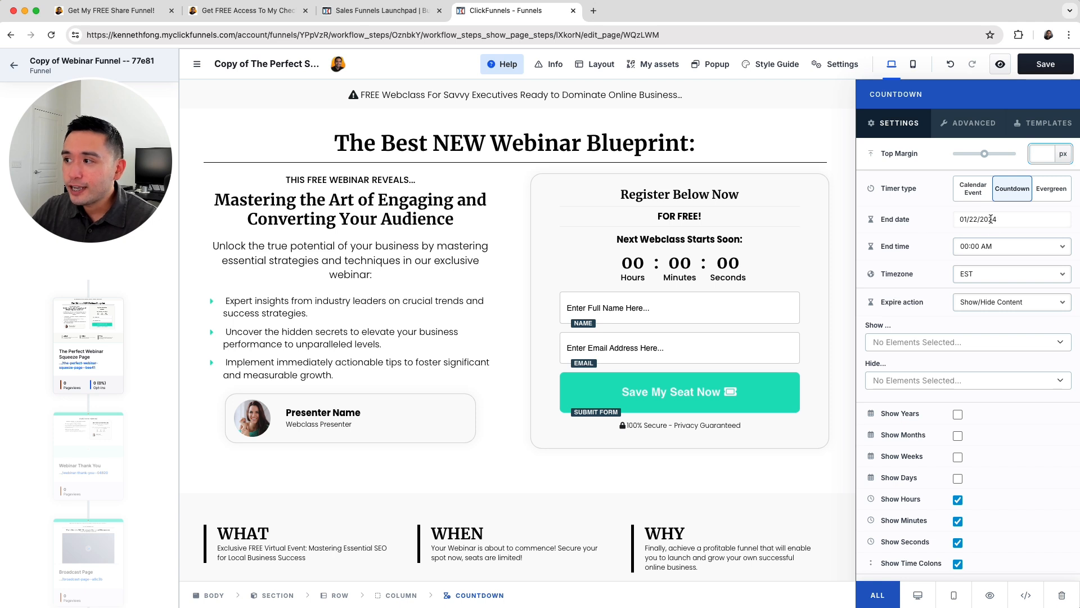
{"action": "left_click", "coordinate": [990, 219]}
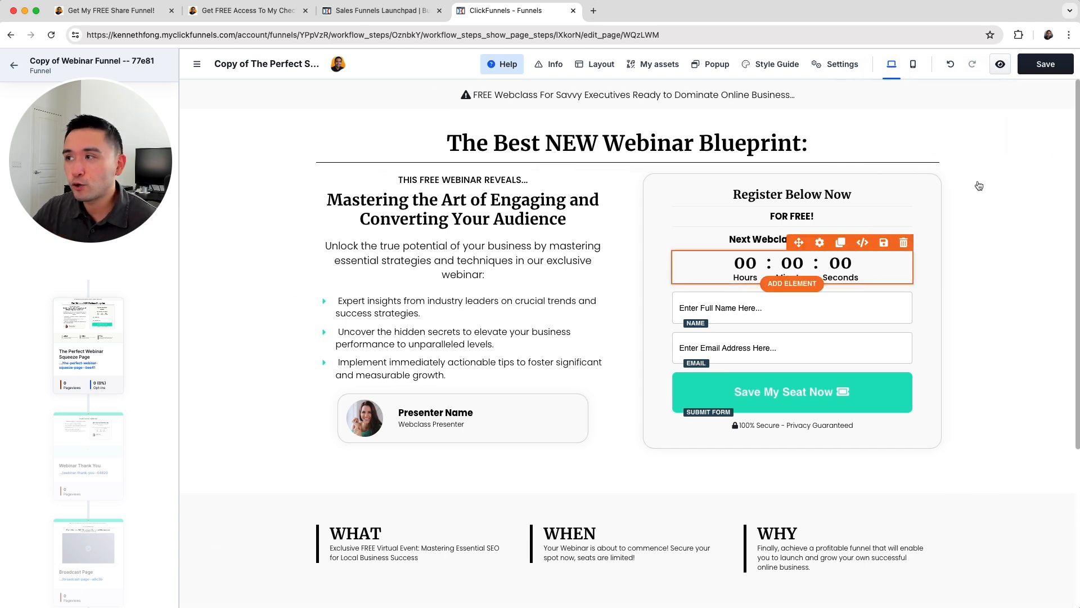
{"action": "left_click", "coordinate": [1044, 64]}
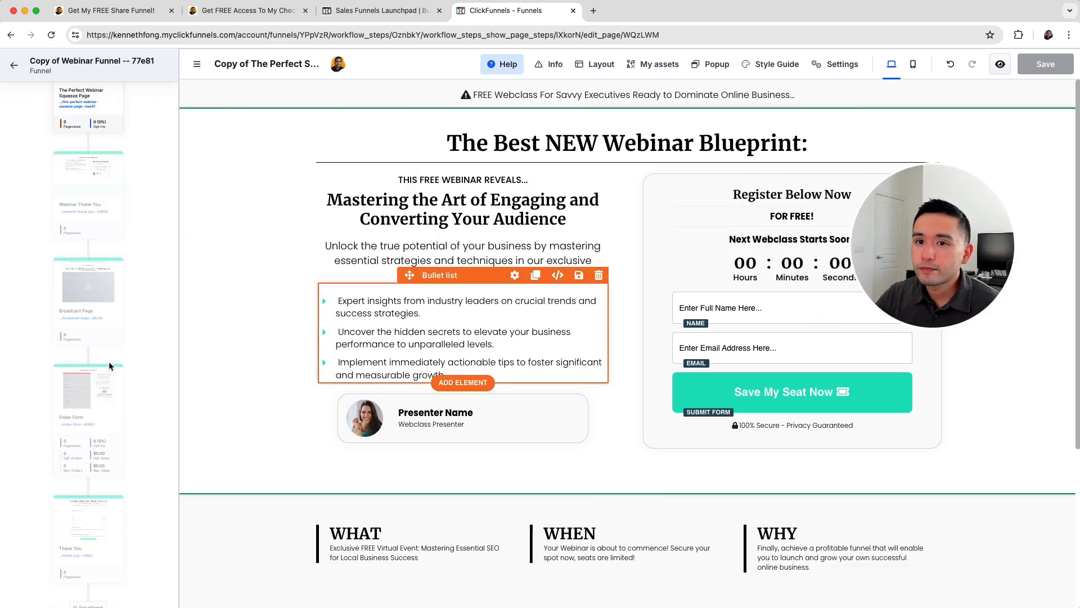
Open the Broadcast Page from the sidebar and scroll to its Stay Tuned section.
{"action": "left_click", "coordinate": [87, 285]}
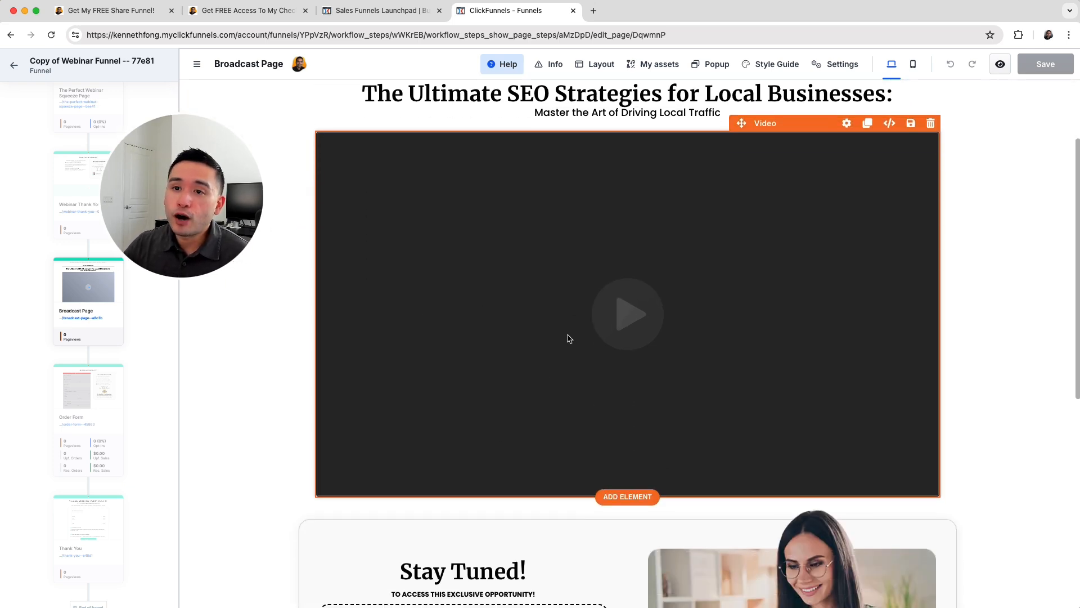
{"action": "mouse_move", "coordinate": [822, 242]}
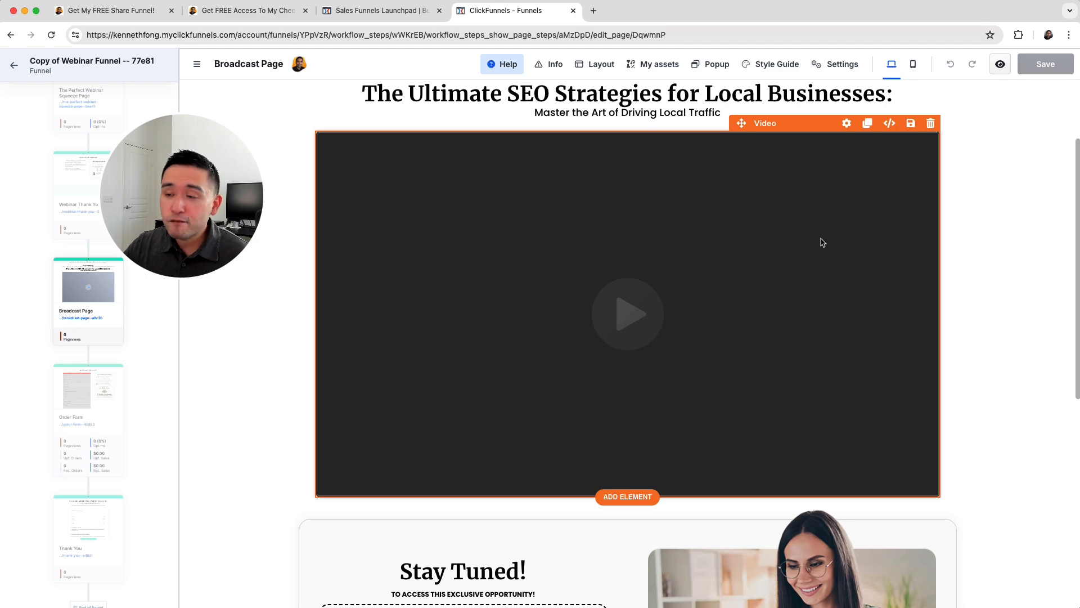
{"action": "scroll", "scroll_direction": "down", "scroll_amount": 3}
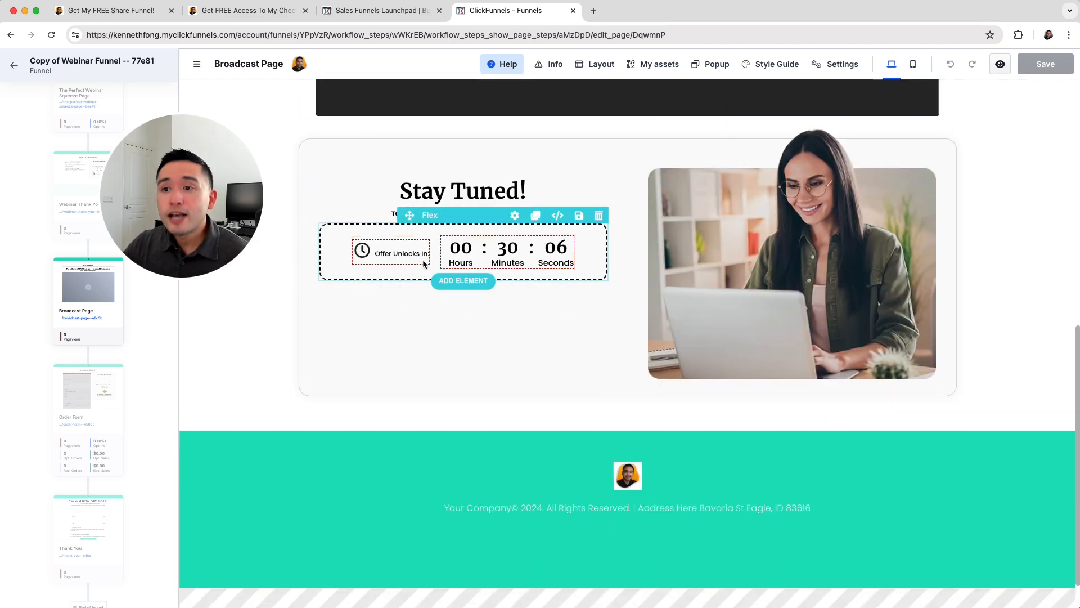
Select the offer countdown timer and set its seconds to 00, keeping 30 minutes.
{"action": "left_click", "coordinate": [400, 253]}
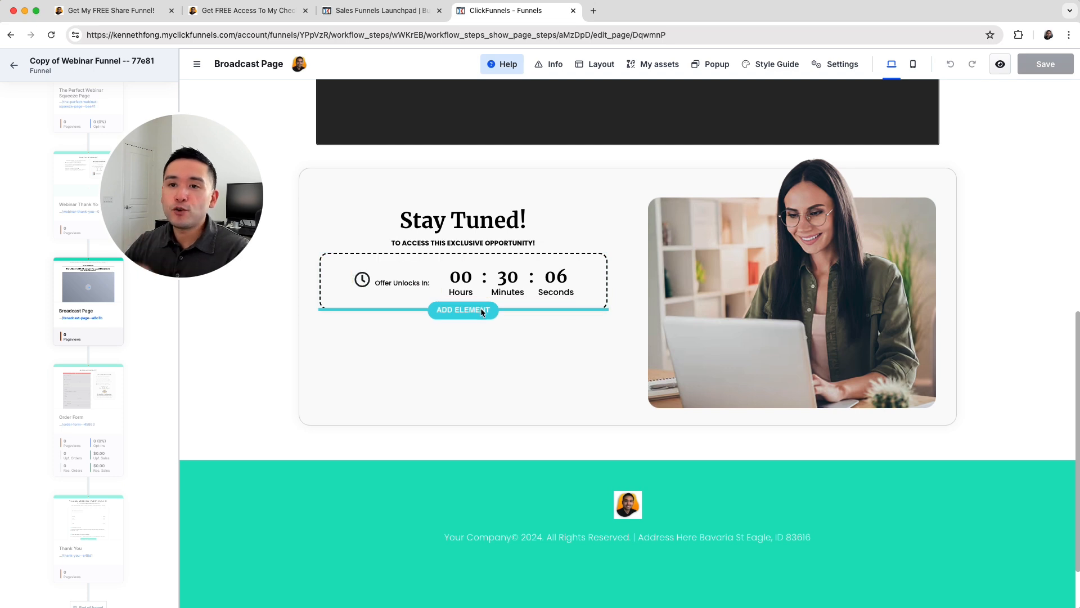
{"action": "left_click", "coordinate": [506, 276]}
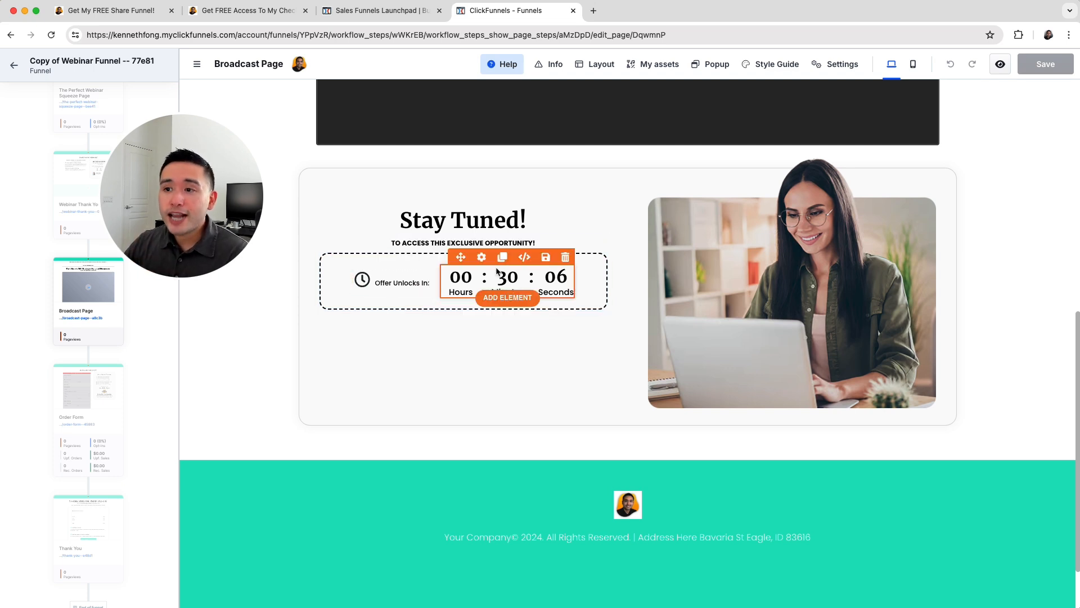
{"action": "left_click", "coordinate": [481, 257]}
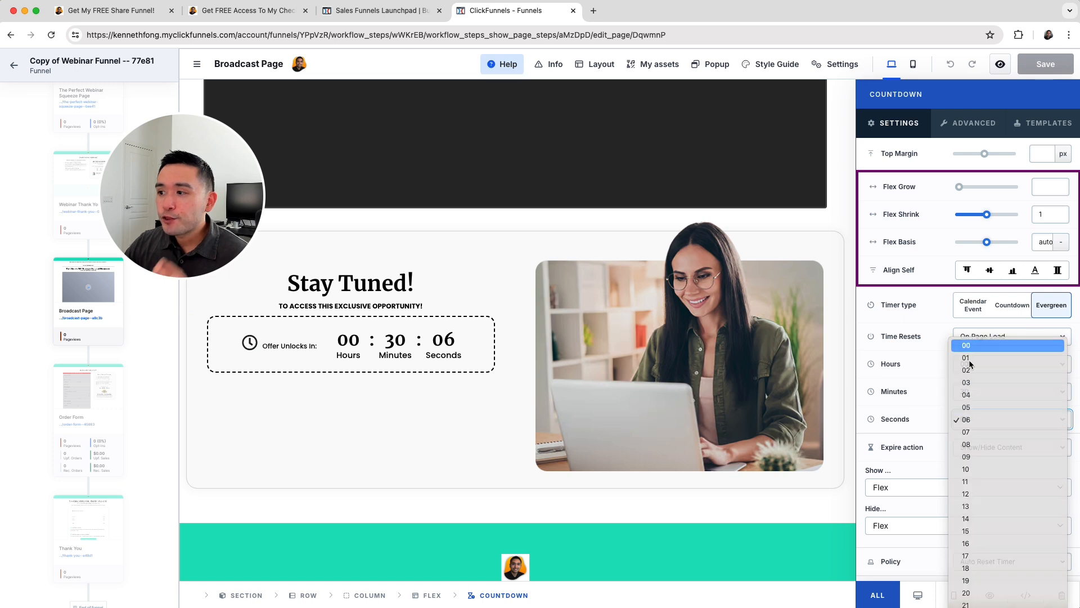
{"action": "left_click", "coordinate": [967, 345]}
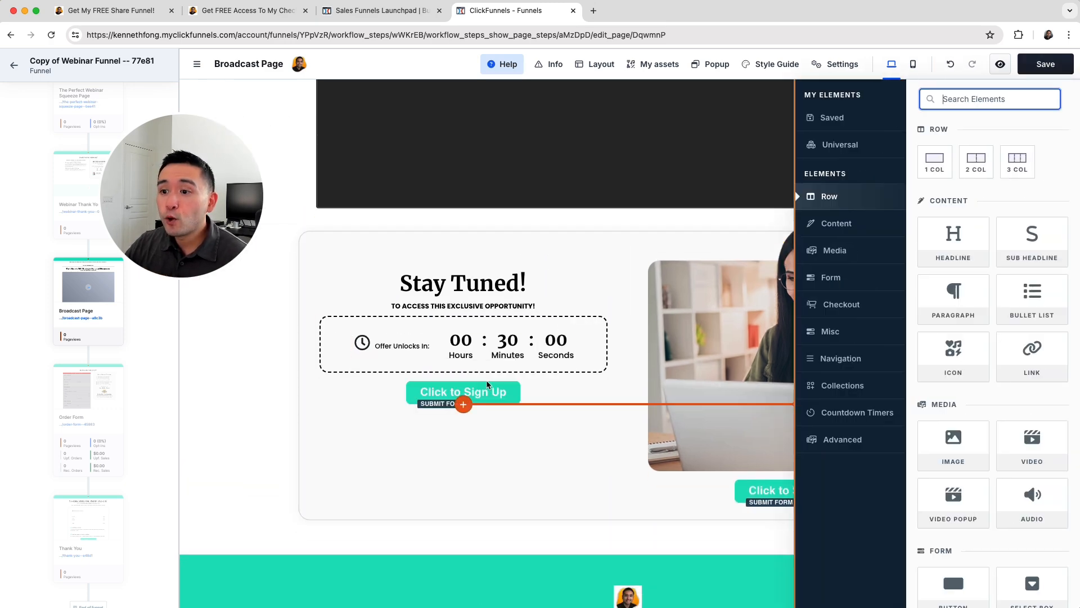
Set the countdown's expire action to Show/Hide Content, revealing Button(Element) alongside Flex.
{"action": "left_click", "coordinate": [463, 391]}
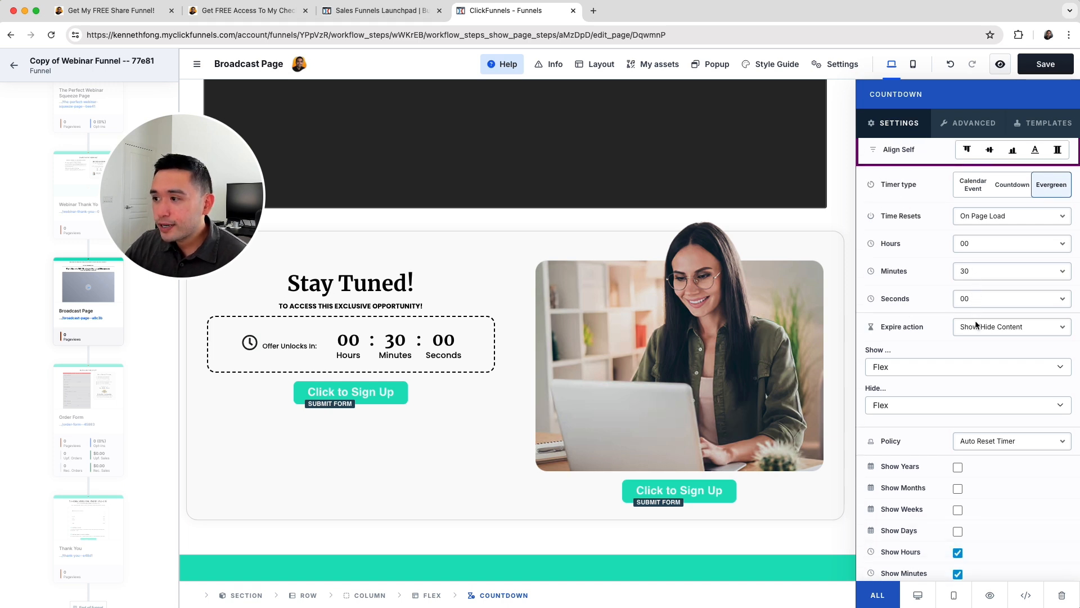
{"action": "mouse_move", "coordinate": [917, 337]}
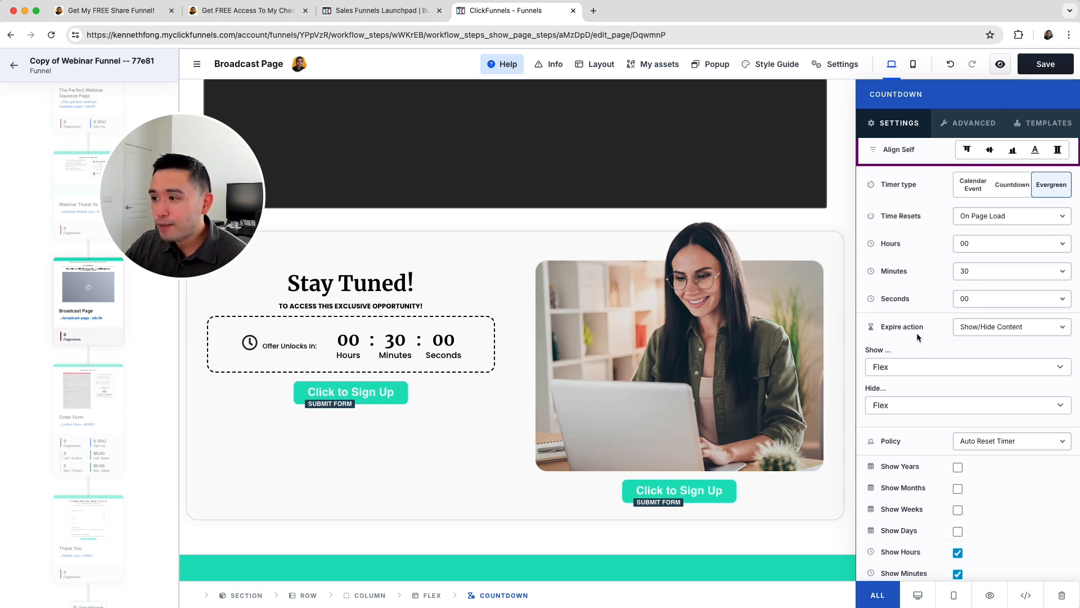
{"action": "left_click", "coordinate": [965, 366]}
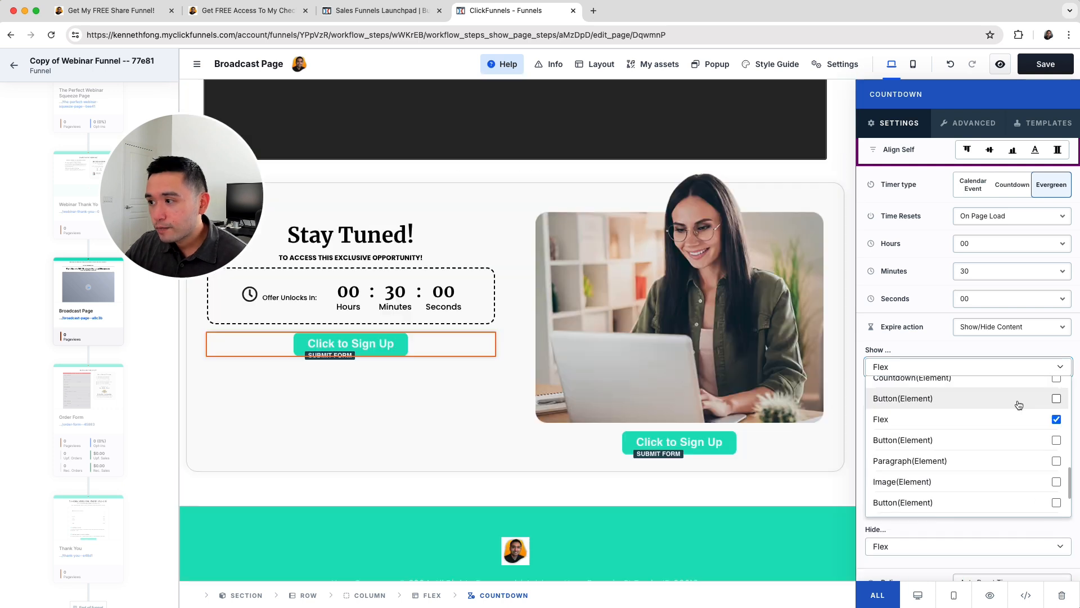
{"action": "left_click", "coordinate": [1057, 398]}
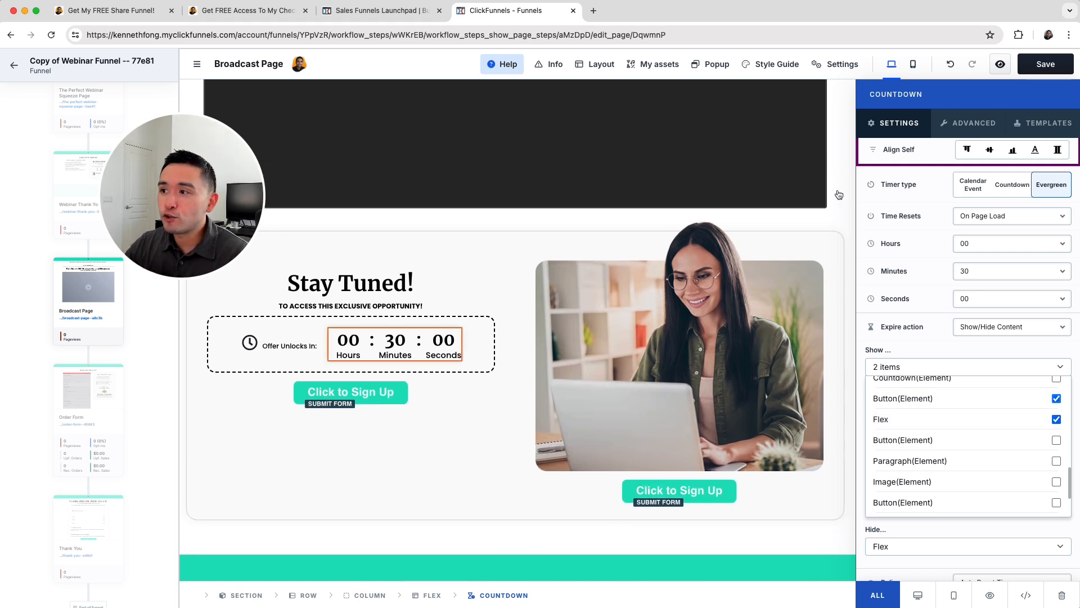
{"action": "mouse_move", "coordinate": [842, 189]}
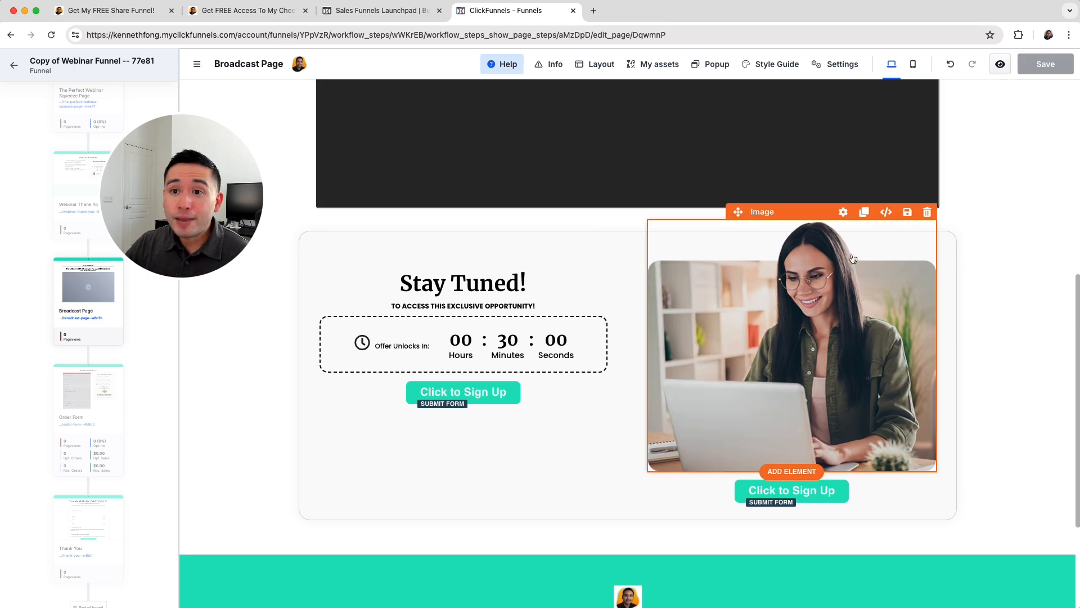
Switch between the Launchpad training steps and the Broadcast Page editor to compare them.
{"action": "left_click", "coordinate": [378, 10]}
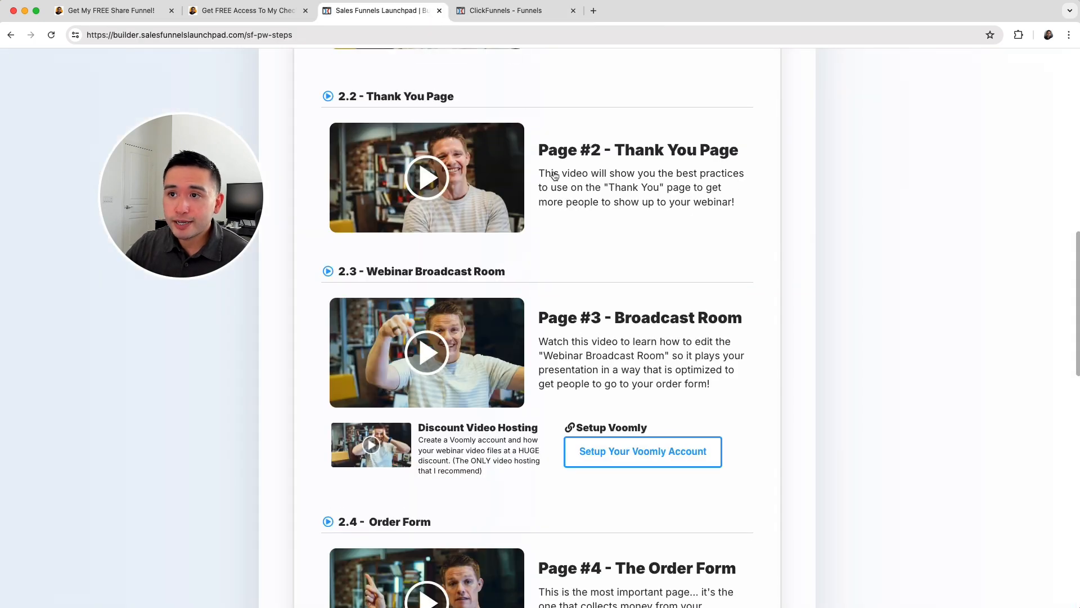
{"action": "scroll", "scroll_direction": "up", "scroll_amount": 3}
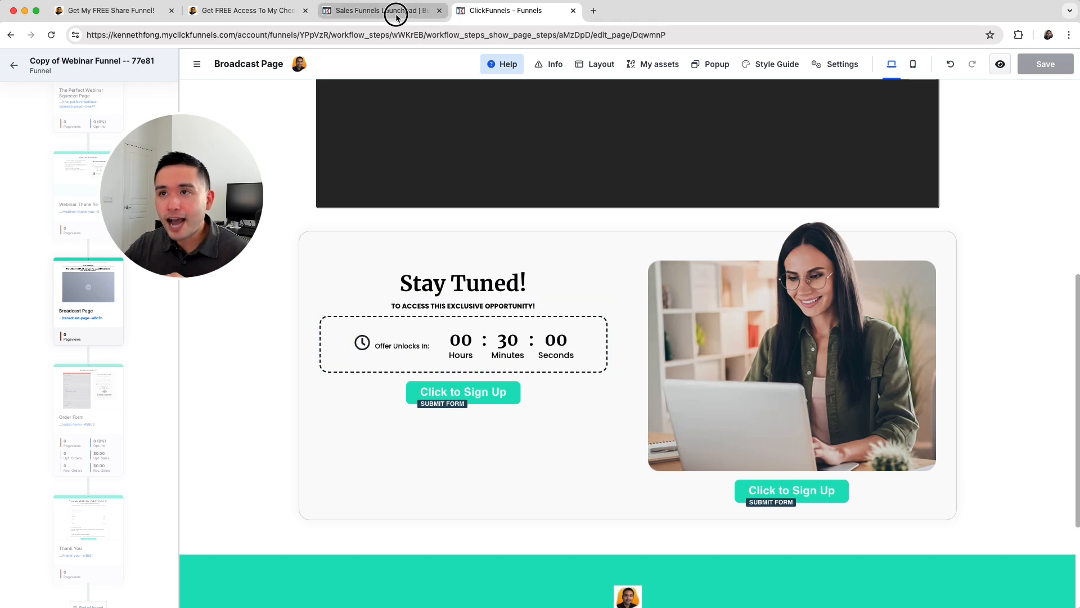
{"action": "left_click", "coordinate": [375, 10]}
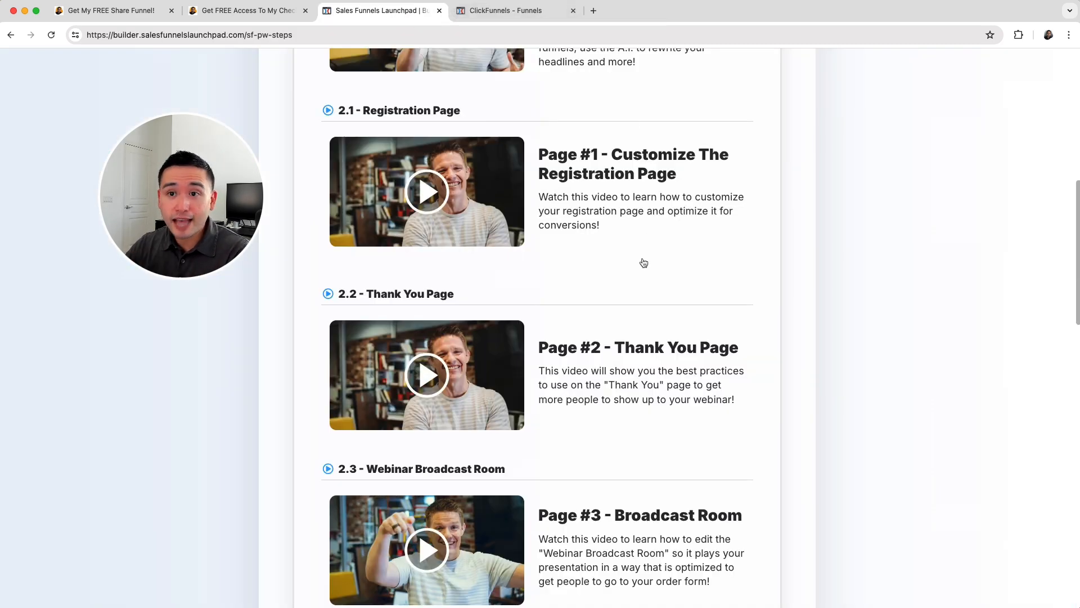
{"action": "left_click", "coordinate": [513, 10]}
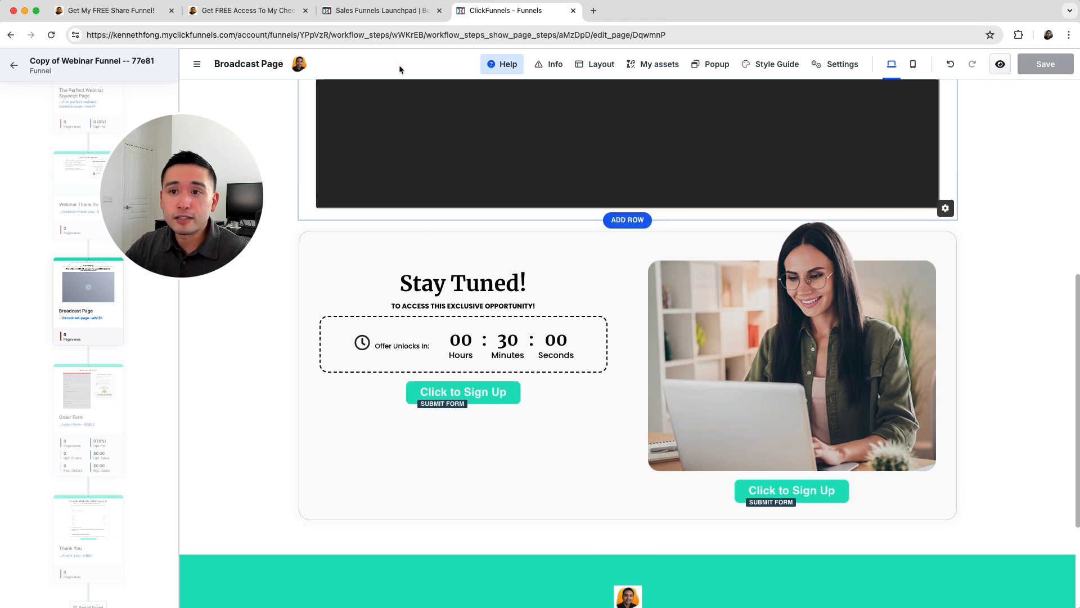
Scroll through the Launchpad page-customization videos, then return to the funnel in ClickFunnels.
{"action": "left_click", "coordinate": [377, 10]}
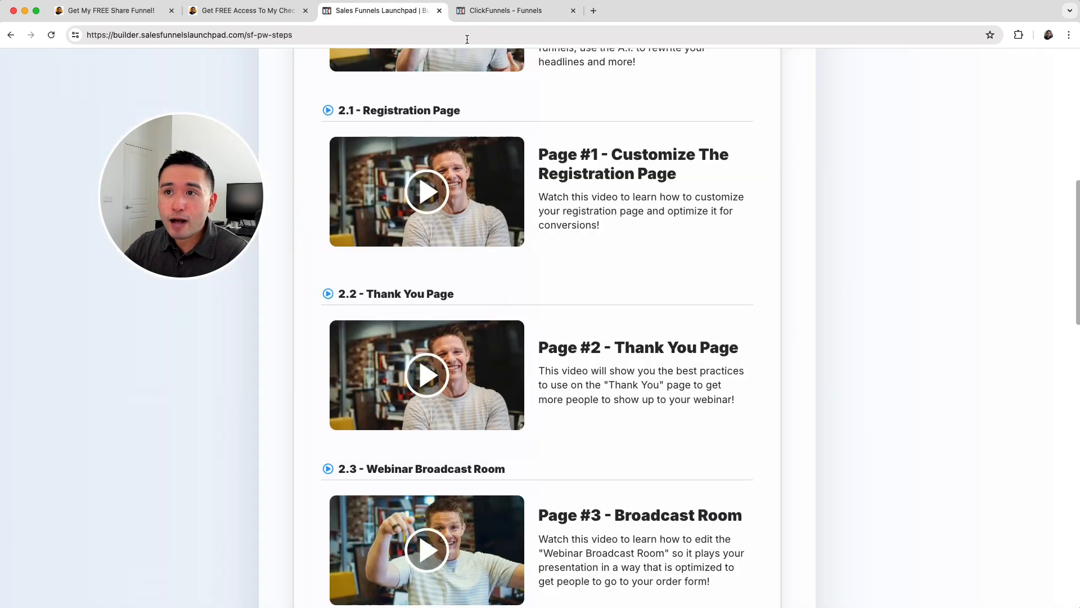
{"action": "scroll", "scroll_direction": "down", "scroll_amount": 3}
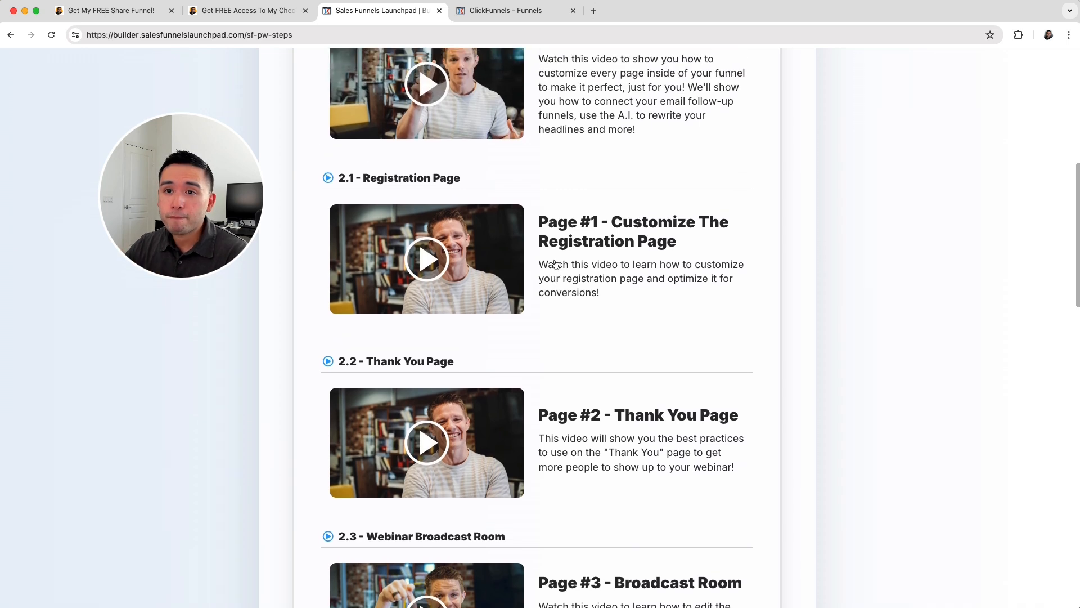
{"action": "scroll", "scroll_direction": "down", "scroll_amount": 3}
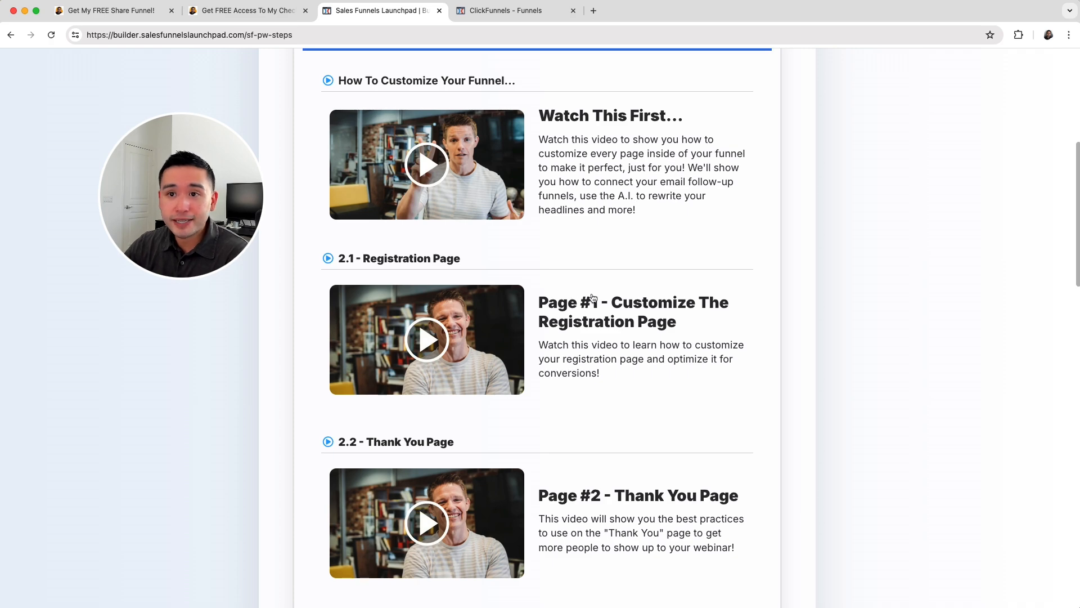
{"action": "scroll", "scroll_direction": "down", "scroll_amount": 3}
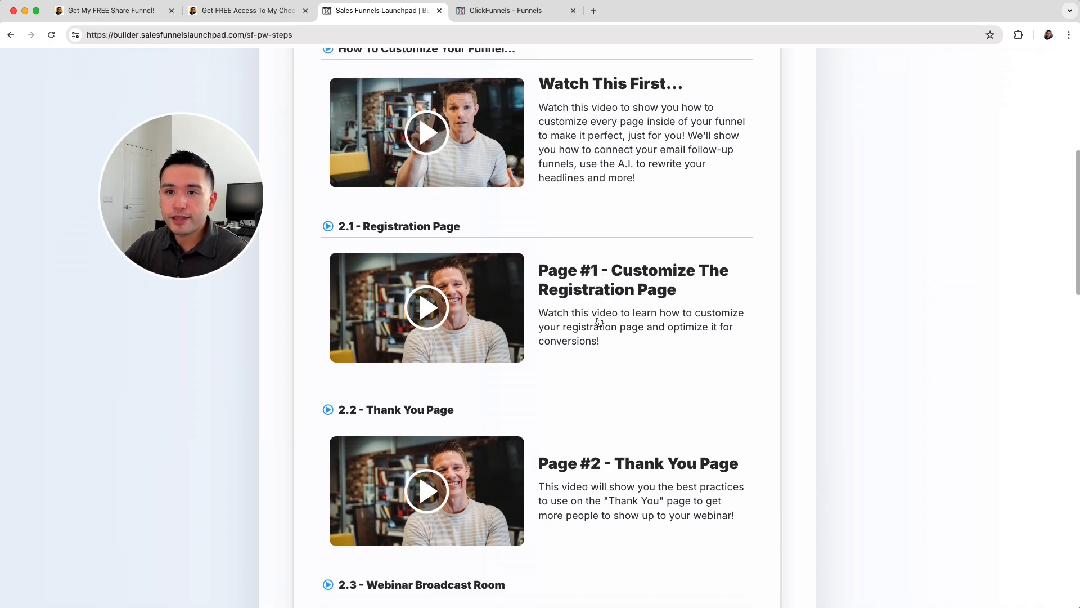
{"action": "left_click", "coordinate": [503, 11]}
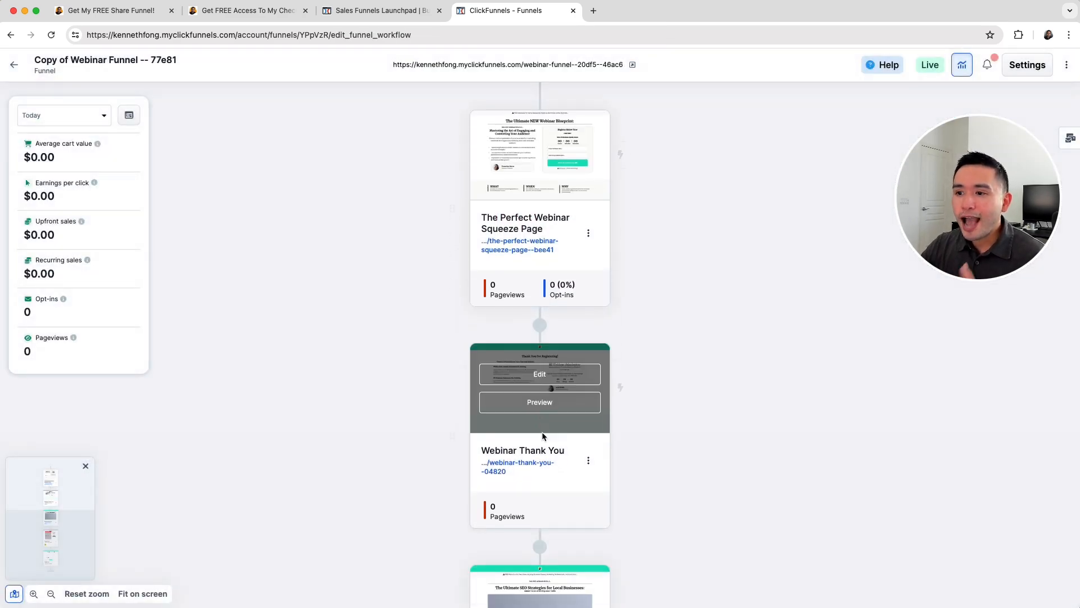
Scroll to The Perfect Webinar Squeeze Page and open its Preview.
{"action": "scroll", "scroll_direction": "down", "scroll_amount": 3}
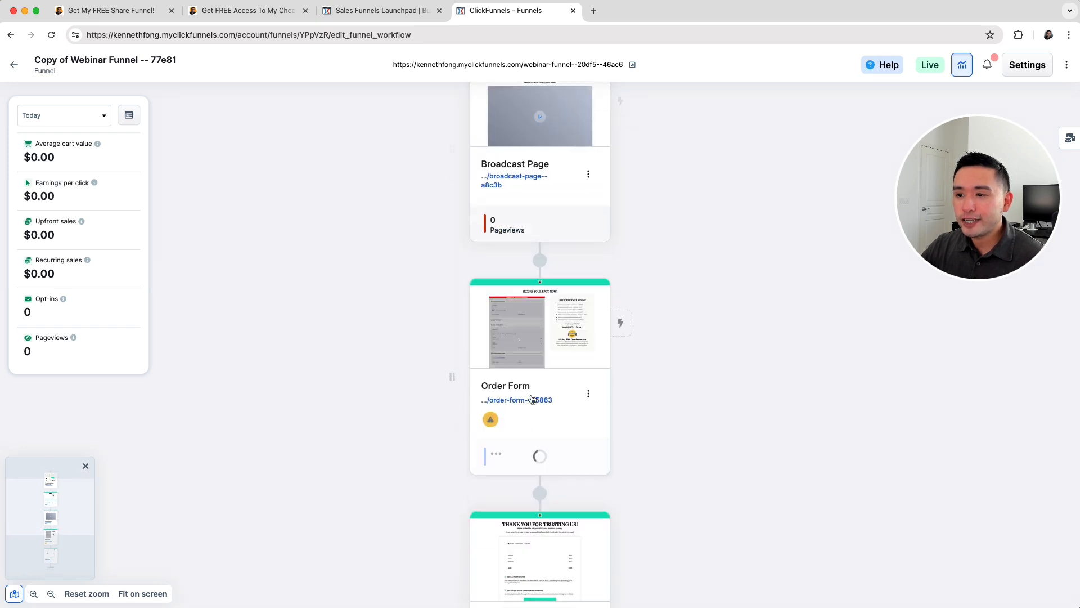
{"action": "mouse_move", "coordinate": [540, 328]}
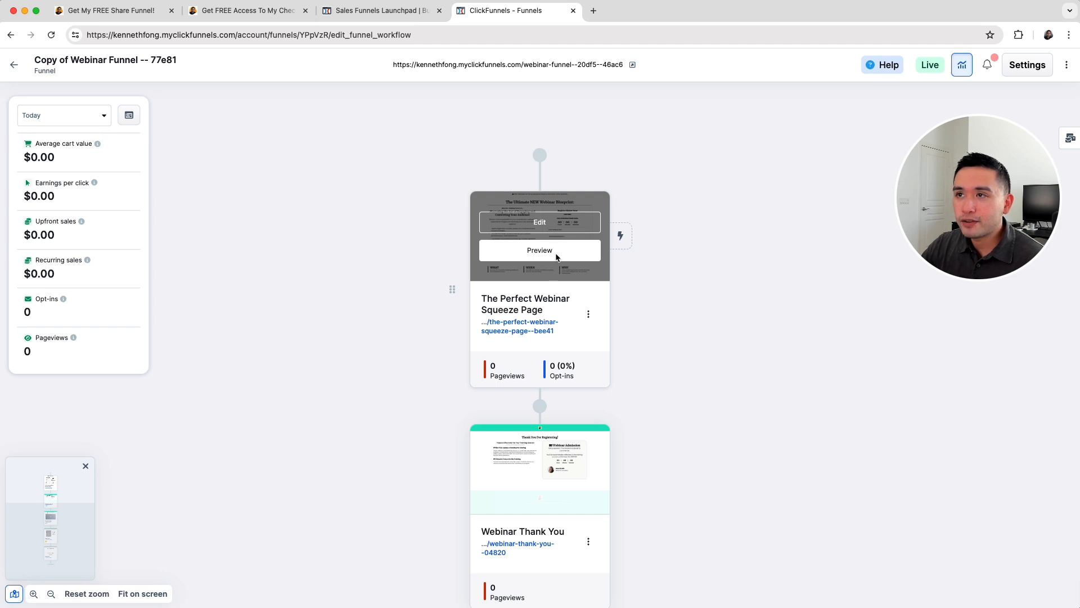
{"action": "left_click", "coordinate": [540, 249]}
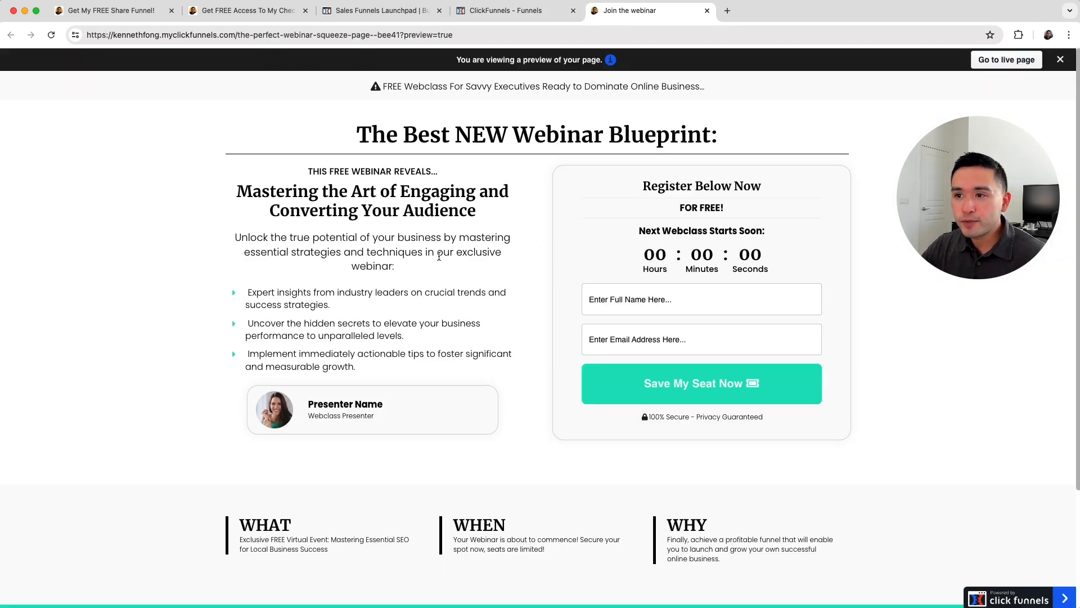
{"action": "mouse_move", "coordinate": [1006, 59]}
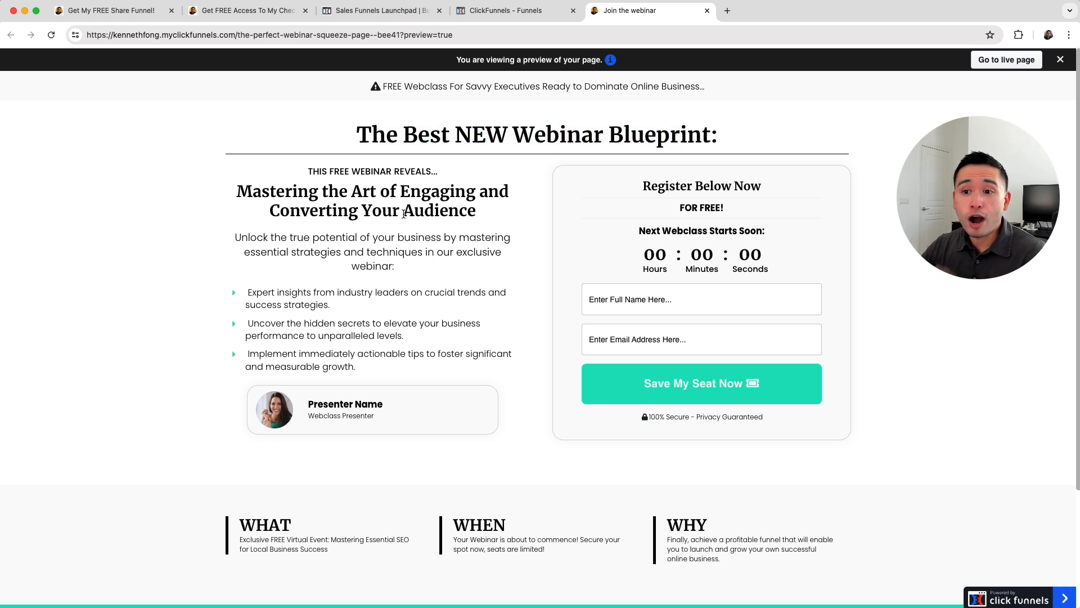
Look over the squeeze page preview, then go back to the Launchpad customization steps.
{"action": "scroll", "scroll_direction": "down", "scroll_amount": 3}
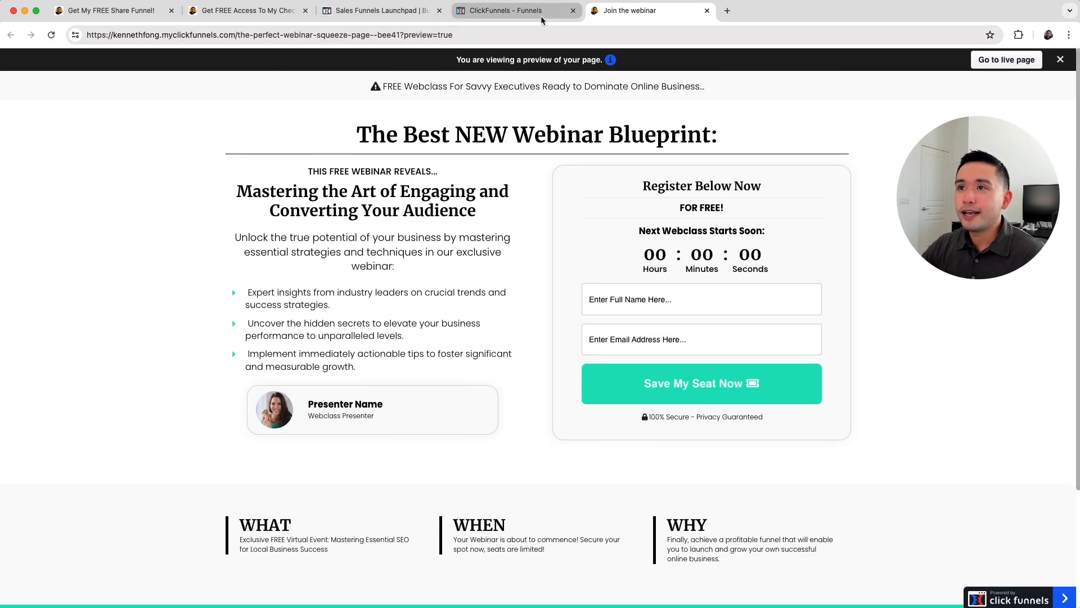
{"action": "left_click", "coordinate": [377, 10]}
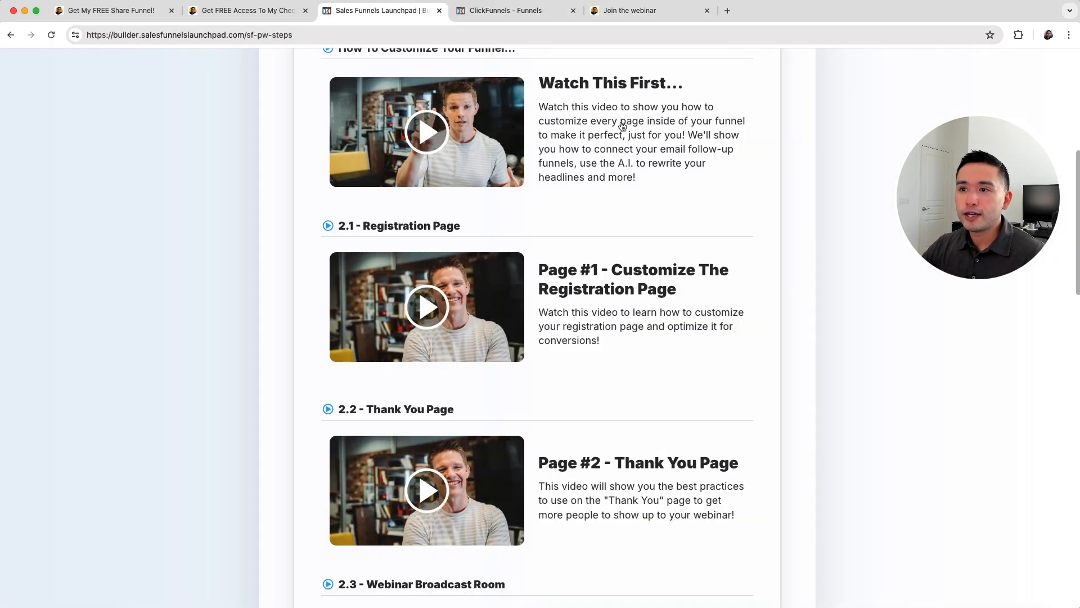
{"action": "left_click", "coordinate": [629, 10]}
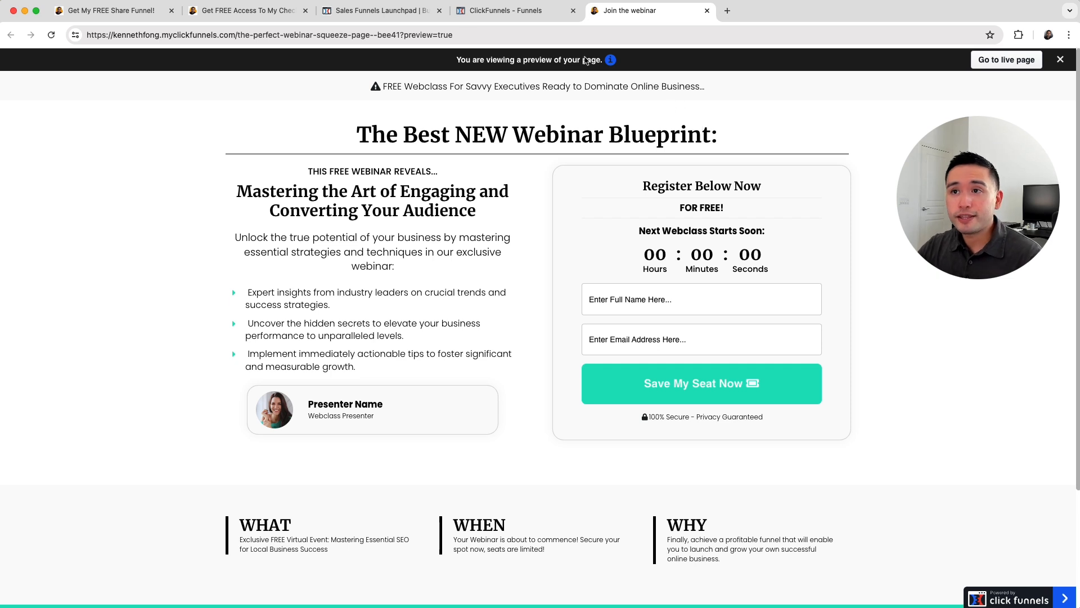
{"action": "mouse_move", "coordinate": [501, 11]}
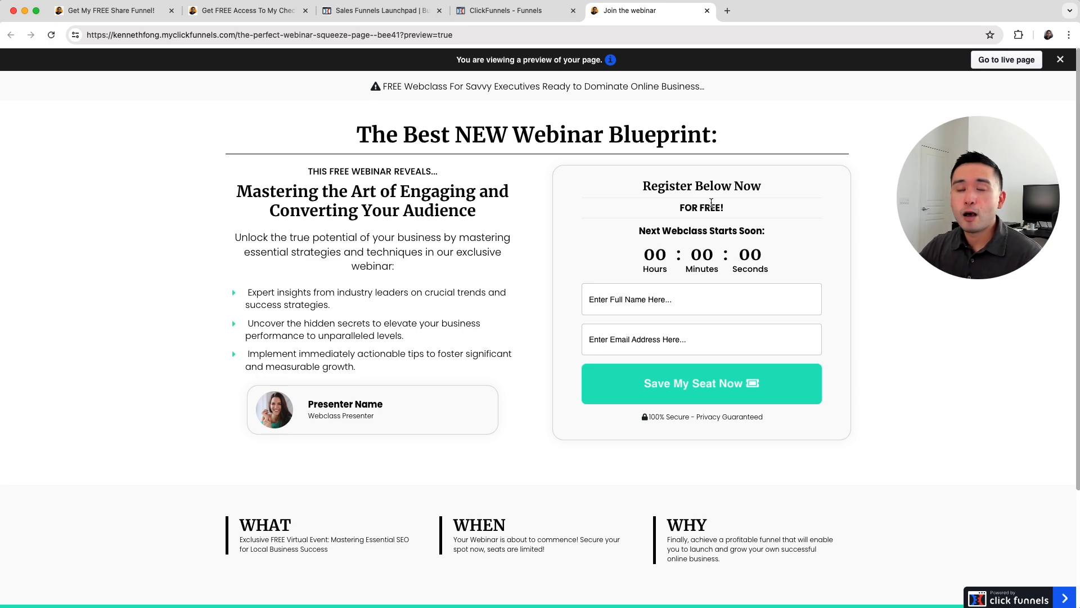
{"action": "left_click", "coordinate": [377, 10]}
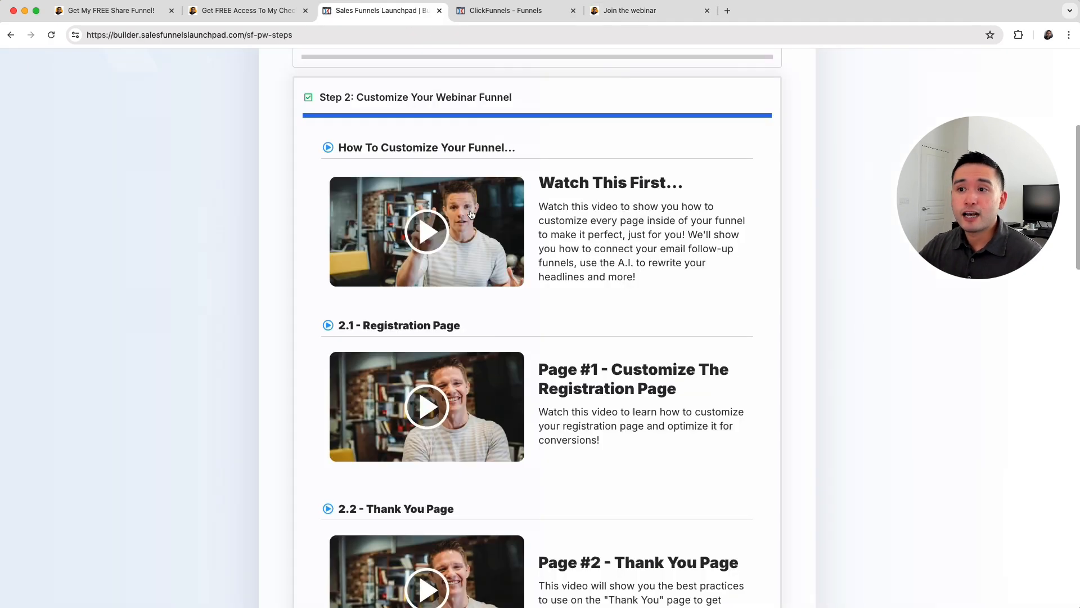
Show the Marketing Tools Checklist opt-in page from the second browser tab.
{"action": "left_click", "coordinate": [244, 10]}
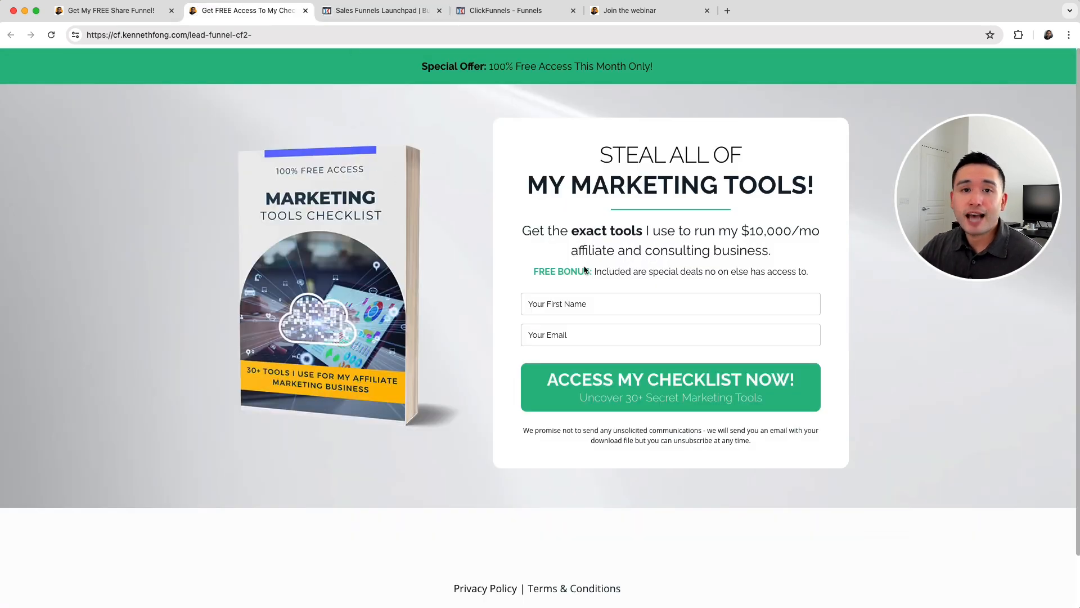
{"action": "mouse_move", "coordinate": [110, 11]}
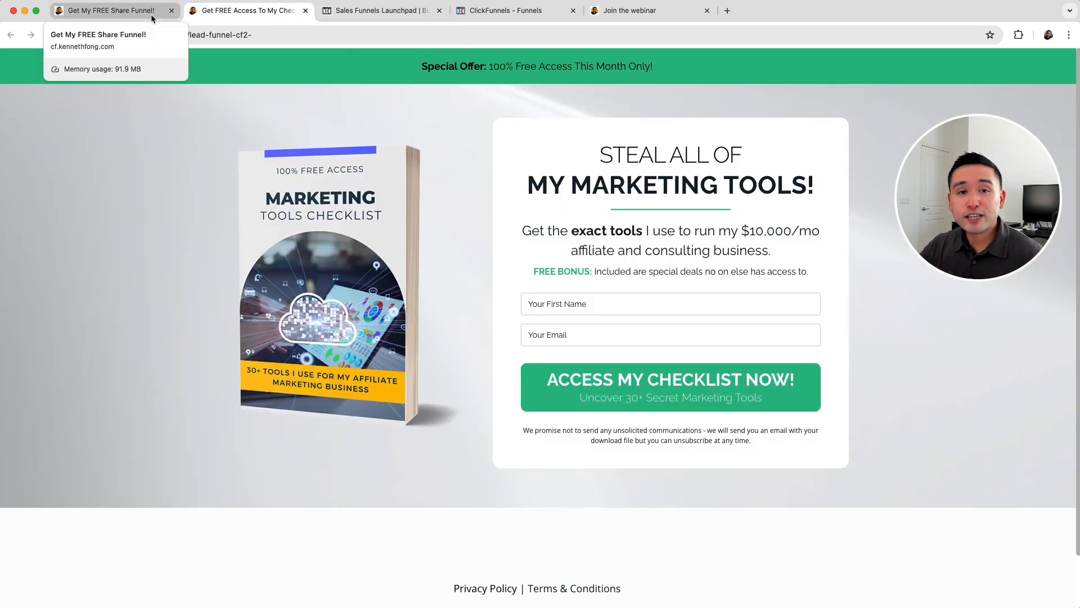